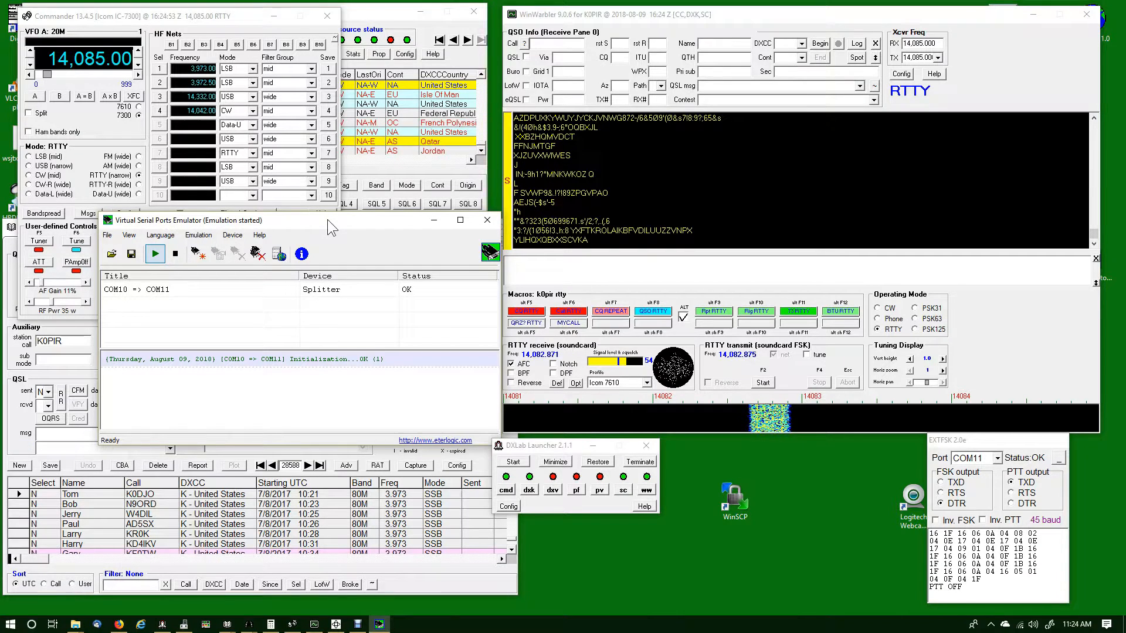
{"action": "mouse_move", "coordinate": [322, 230]}
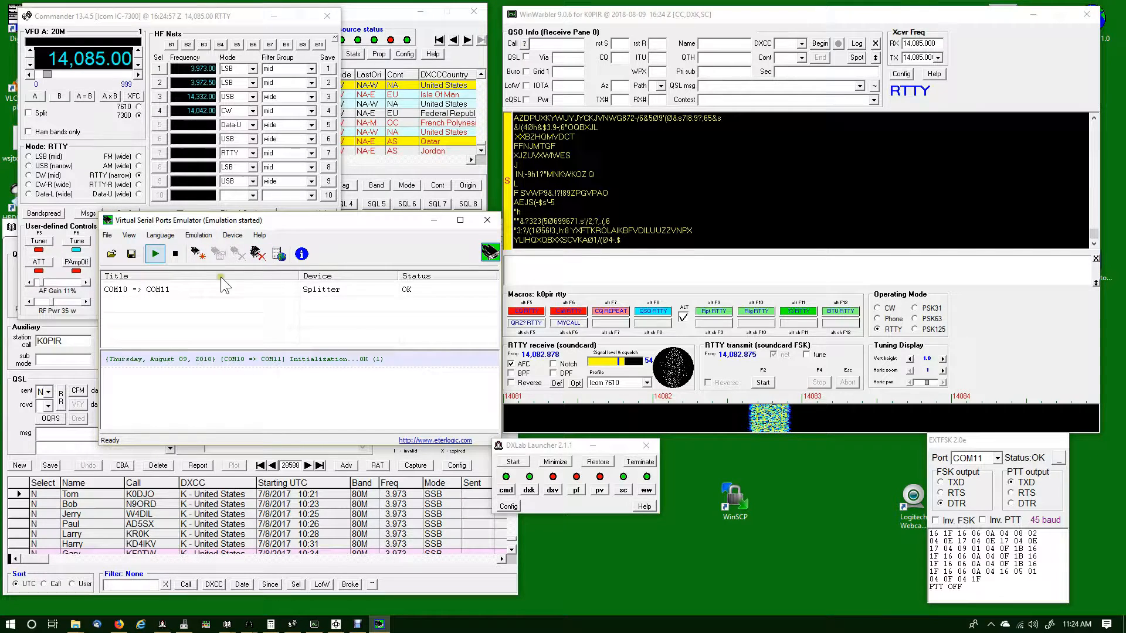
{"action": "mouse_move", "coordinate": [292, 351]}
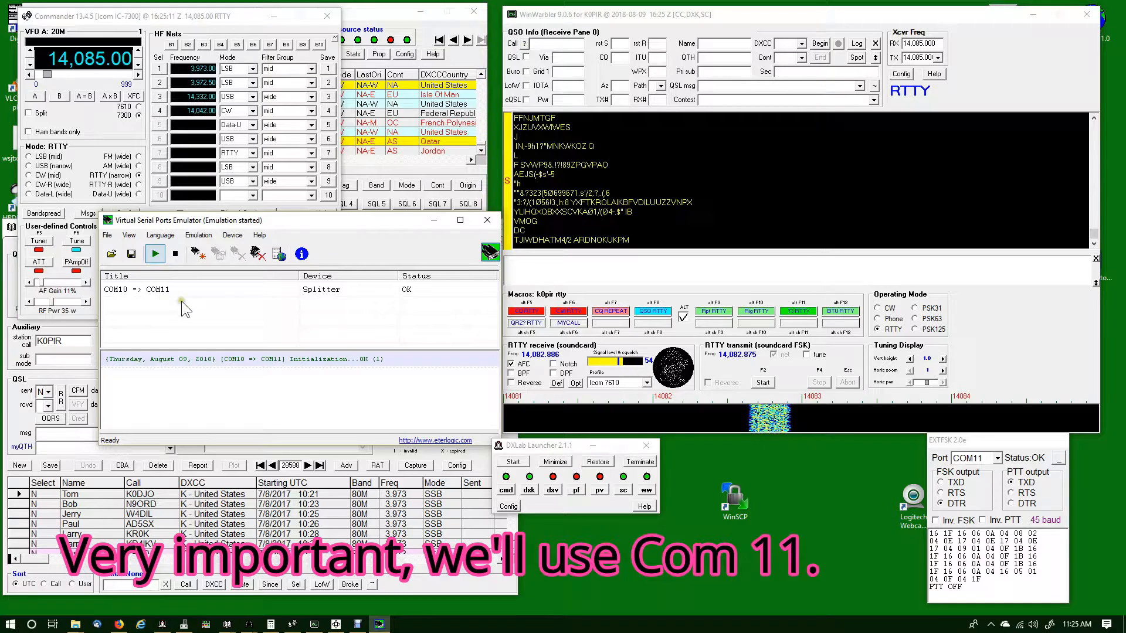
Confirm the COM10 => COM11 splitter reads OK and minimize the emulator window
{"action": "left_click", "coordinate": [176, 253]}
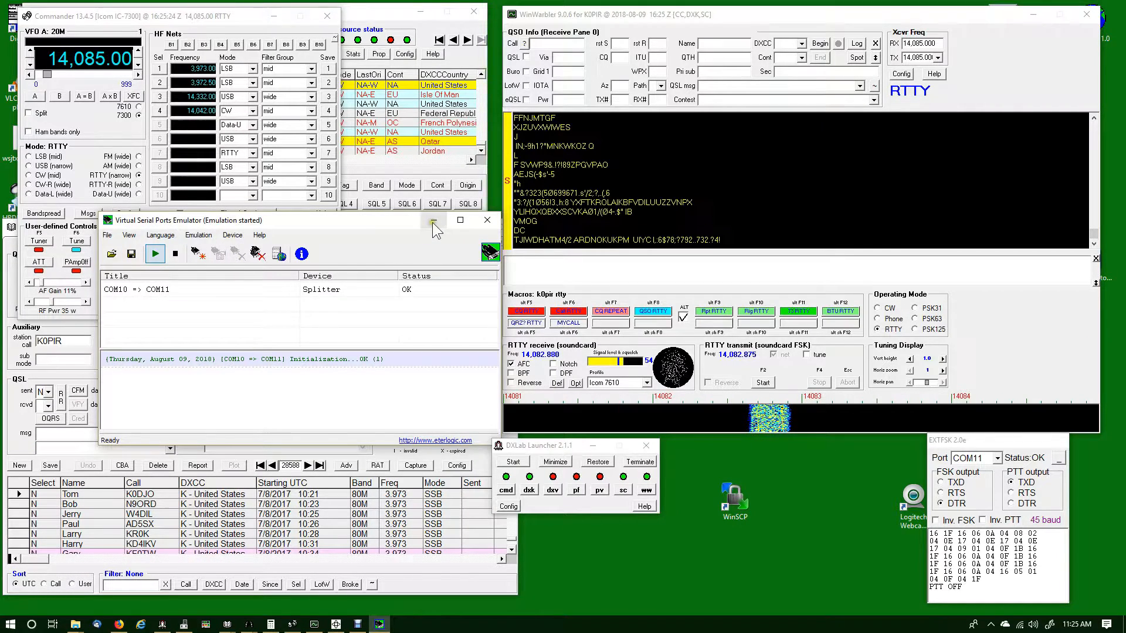
{"action": "left_click", "coordinate": [434, 220]}
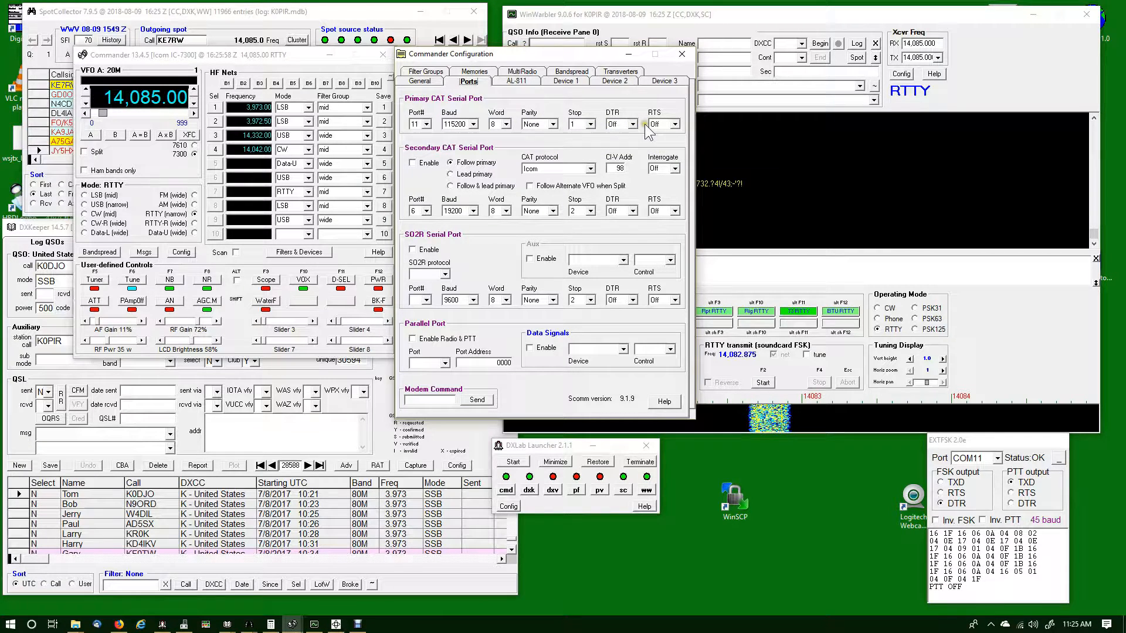
{"action": "mouse_move", "coordinate": [610, 142]}
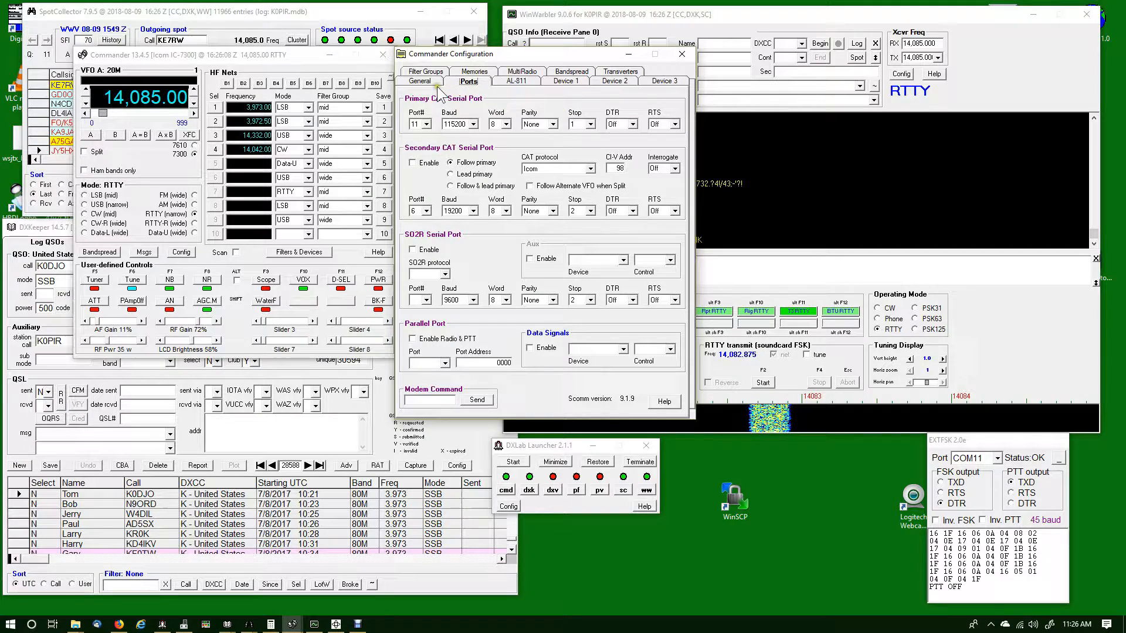
Set the radio as IC-7300, CI-V address 94, with interrogation on, and close configuration
{"action": "left_click", "coordinate": [420, 80]}
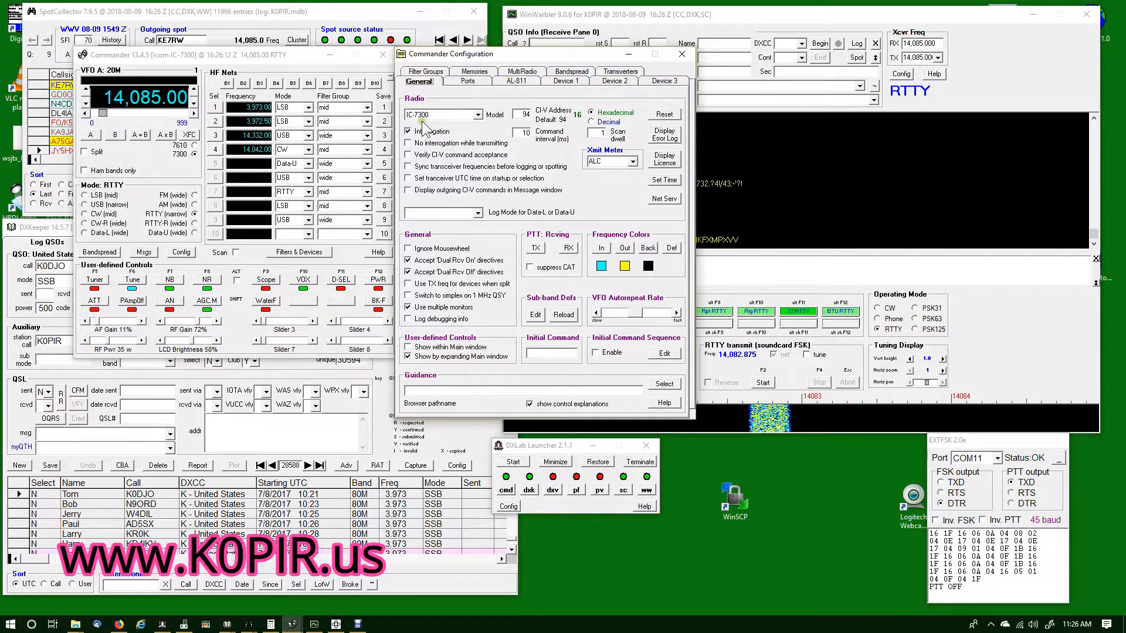
{"action": "left_click", "coordinate": [409, 130]}
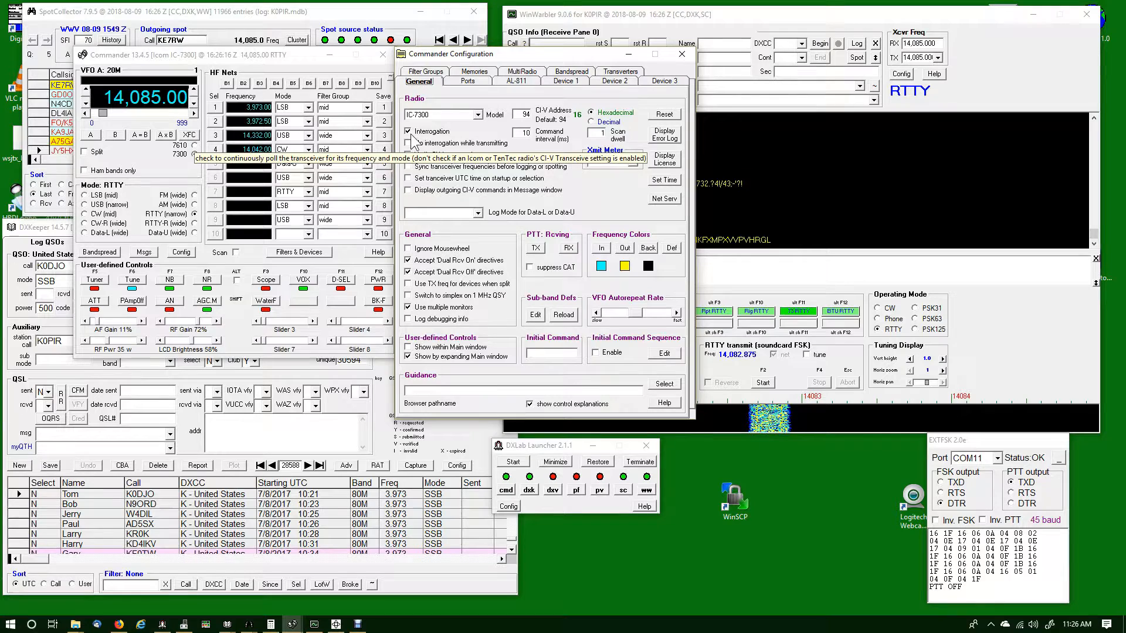
{"action": "left_click", "coordinate": [410, 143]}
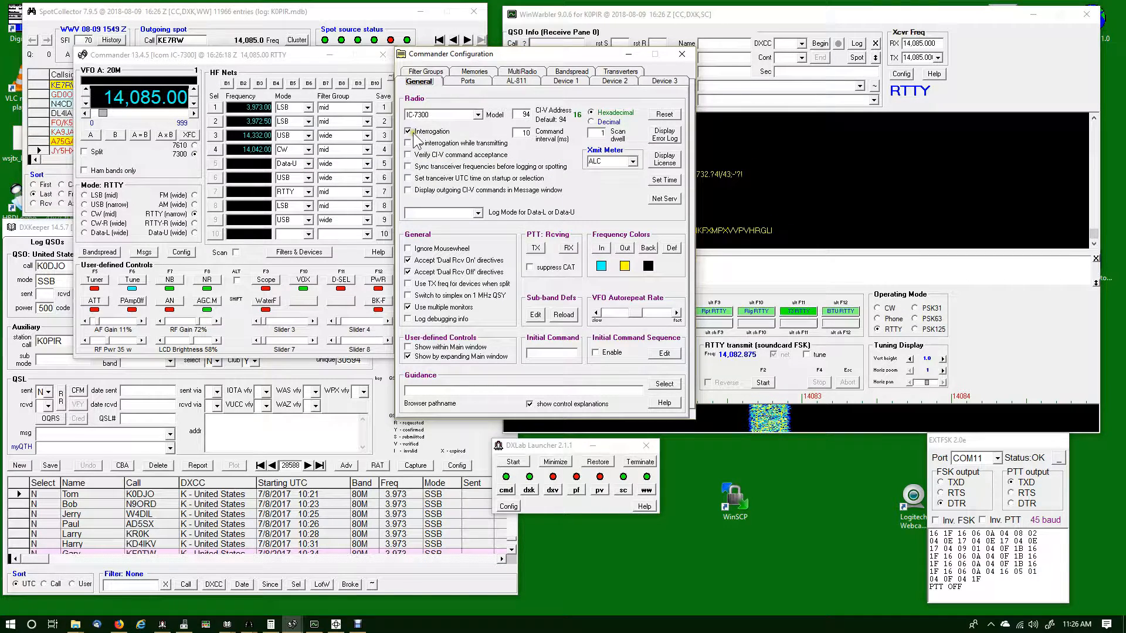
{"action": "mouse_move", "coordinate": [410, 142]}
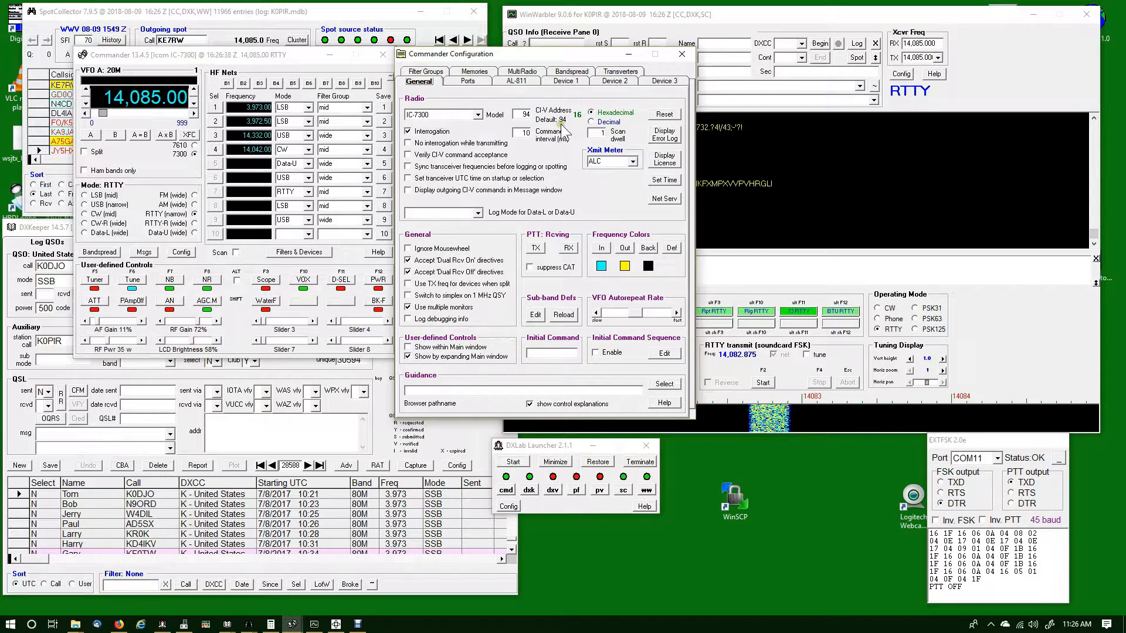
{"action": "left_click", "coordinate": [680, 54]}
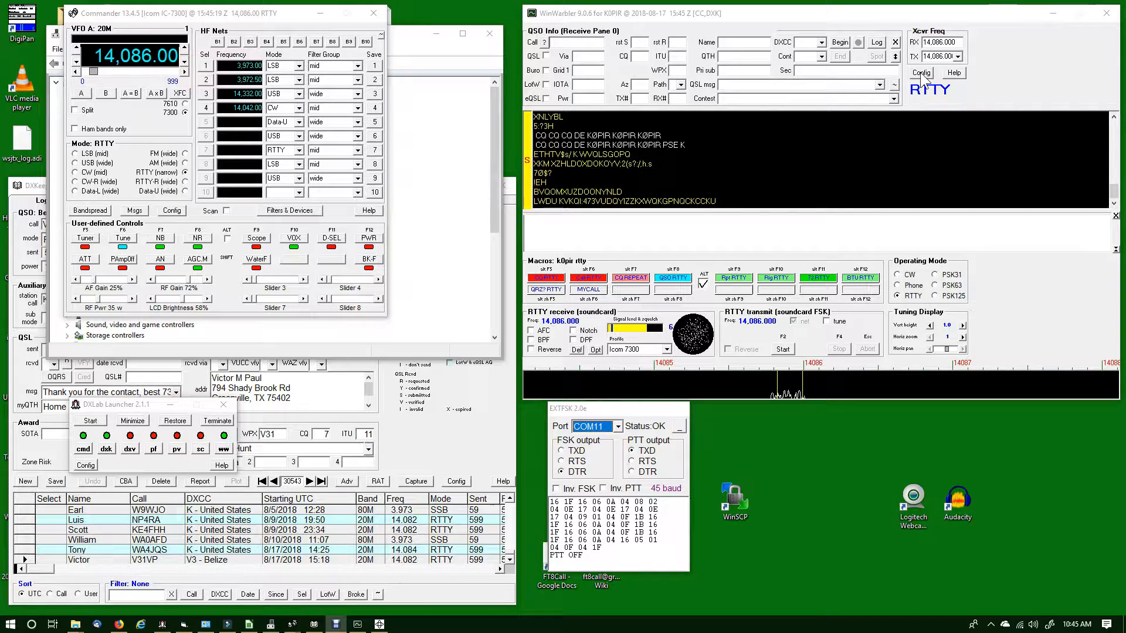
Bring up WinWarbler Configuration from the main window's Config button
{"action": "left_click", "coordinate": [921, 73]}
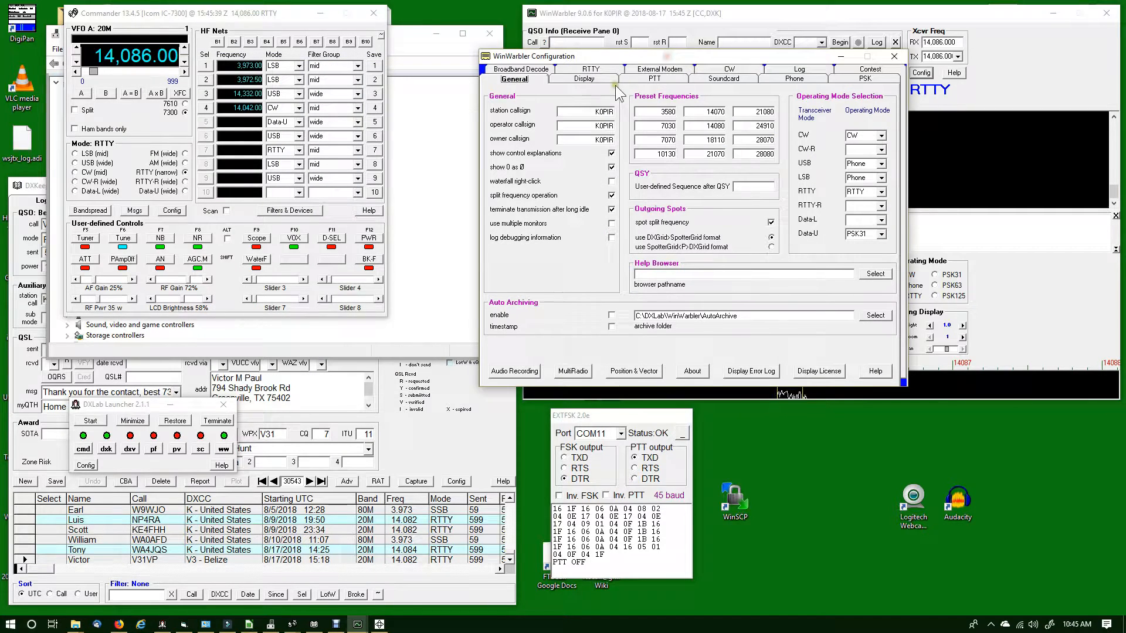
{"action": "mouse_move", "coordinate": [818, 193]}
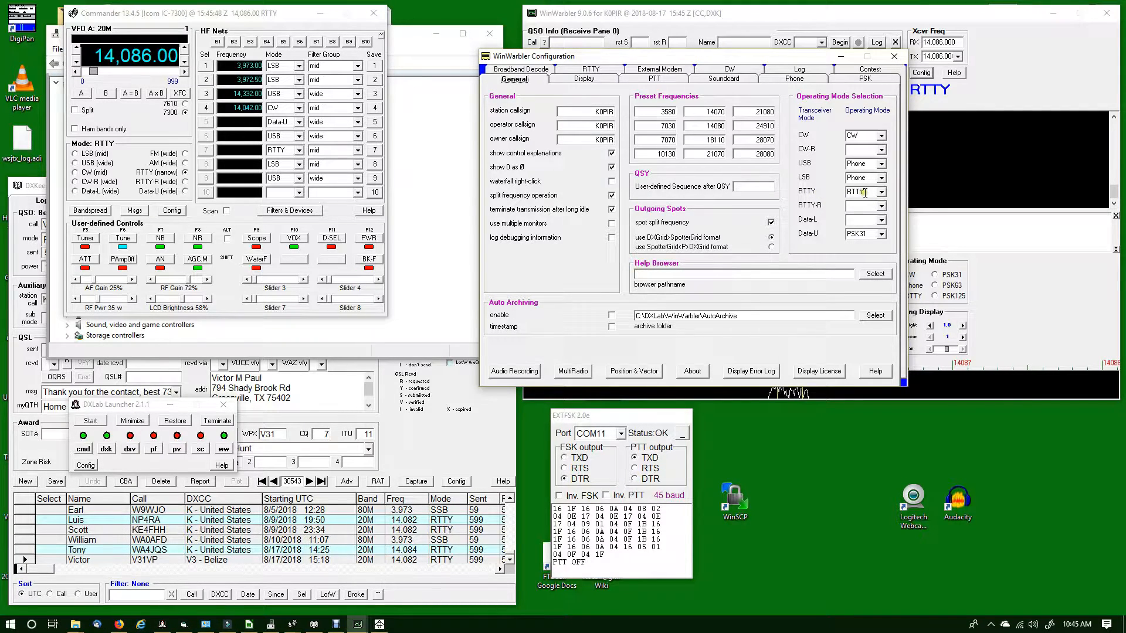
{"action": "mouse_move", "coordinate": [866, 192]}
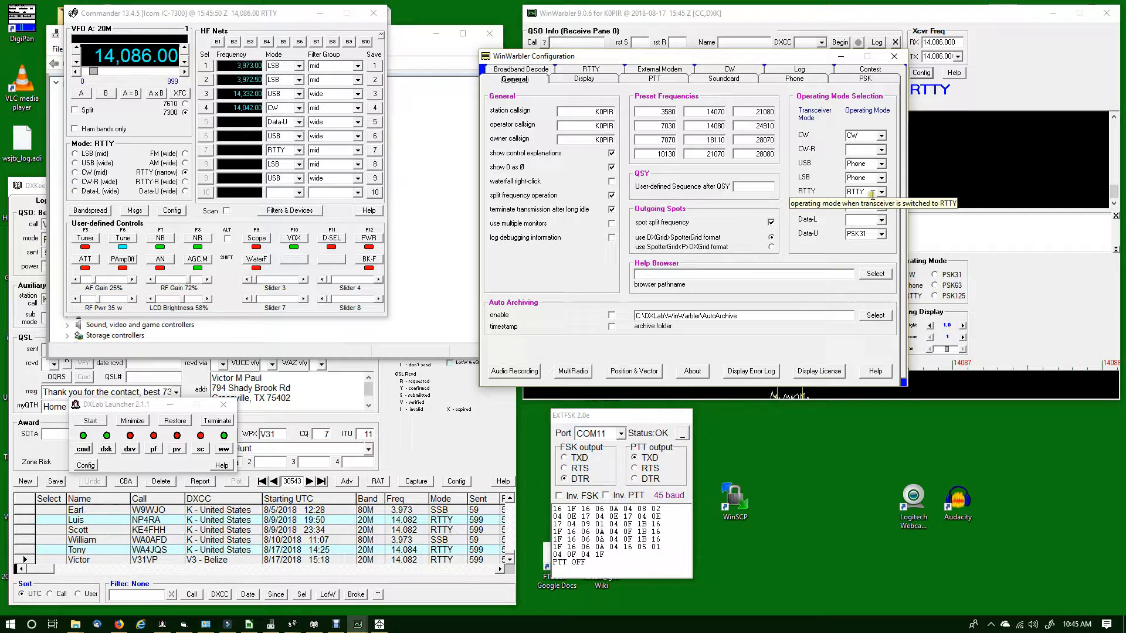
Set the RTTY operating mode selection to RTTY and move to the Display settings
{"action": "left_click", "coordinate": [881, 191]}
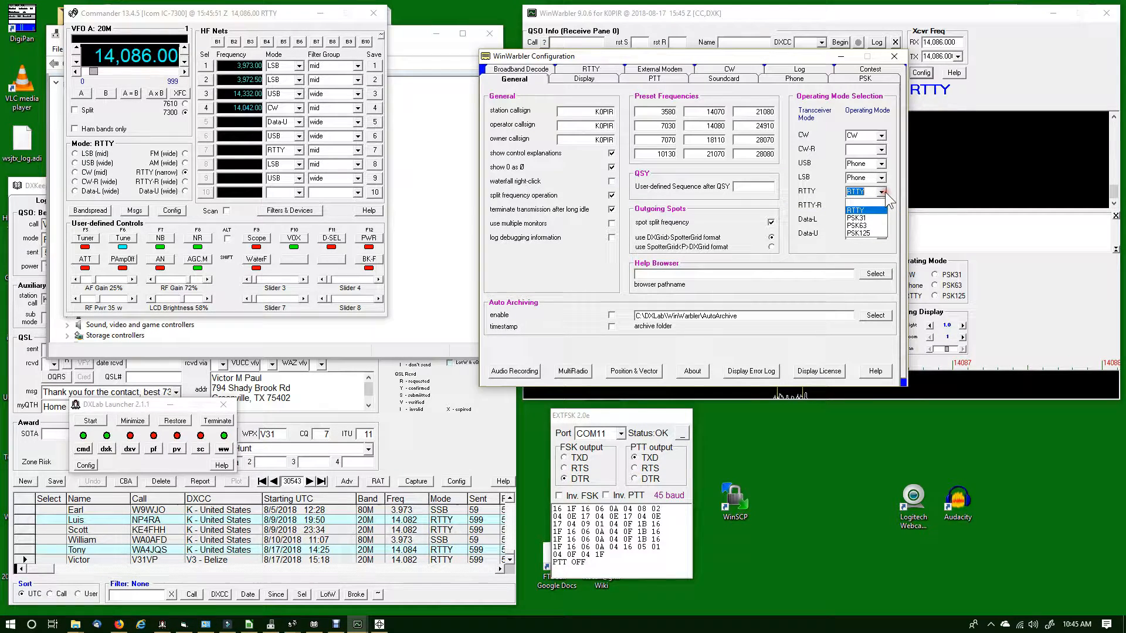
{"action": "left_click", "coordinate": [862, 218]}
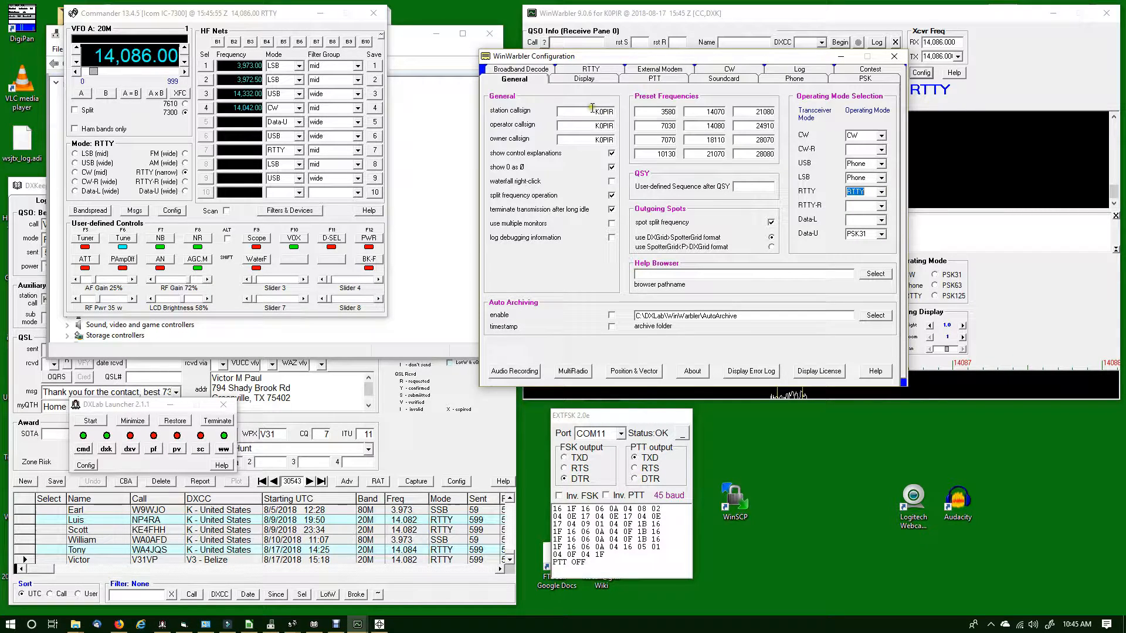
{"action": "left_click", "coordinate": [582, 78]}
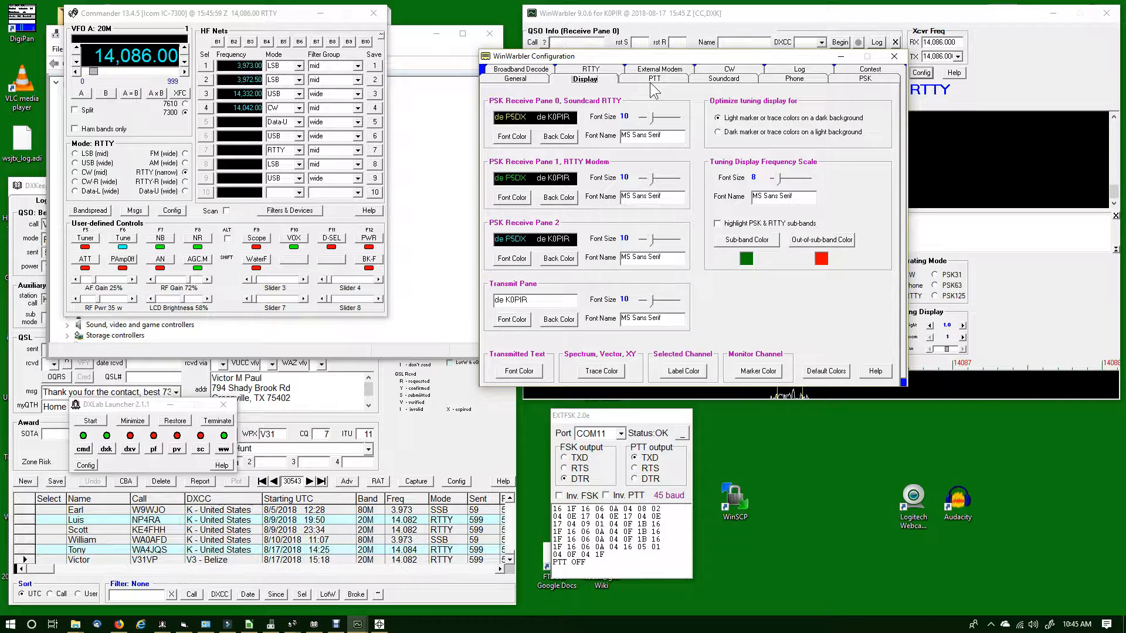
Set PTT mode to Xcvr Ctrl App with no MMTTY FSK port
{"action": "left_click", "coordinate": [652, 79]}
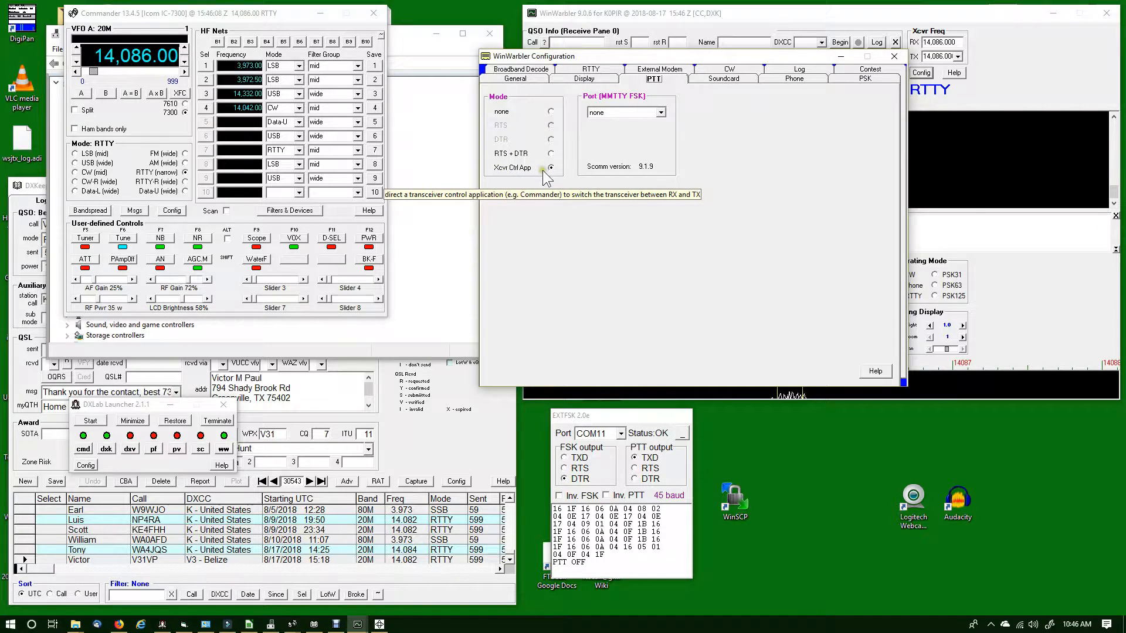
{"action": "left_click", "coordinate": [548, 167]}
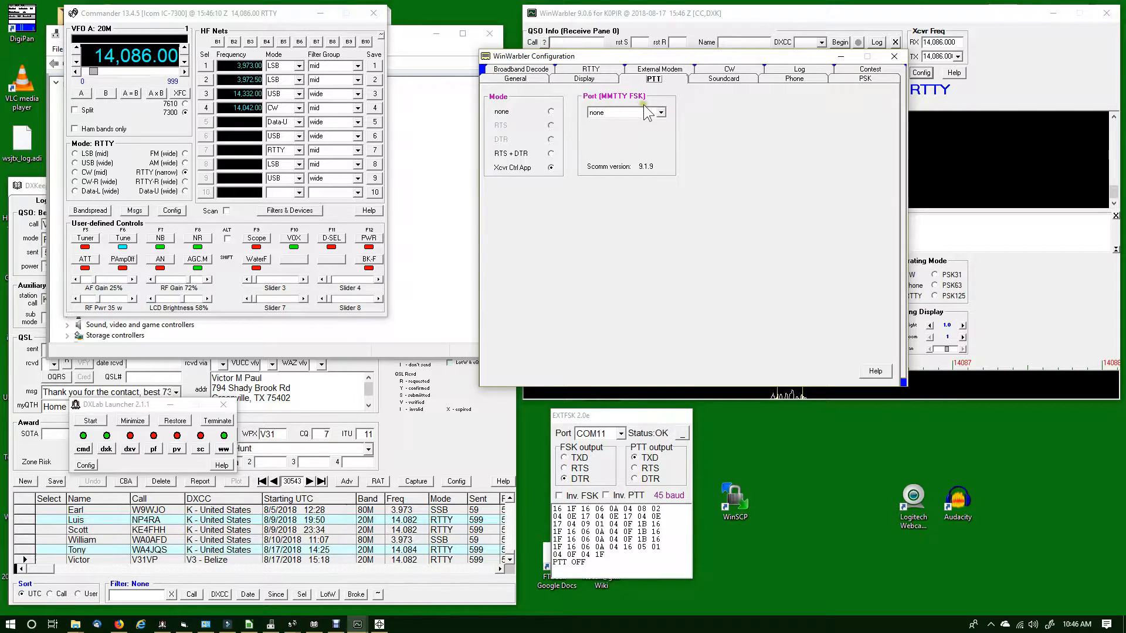
{"action": "mouse_move", "coordinate": [644, 129]}
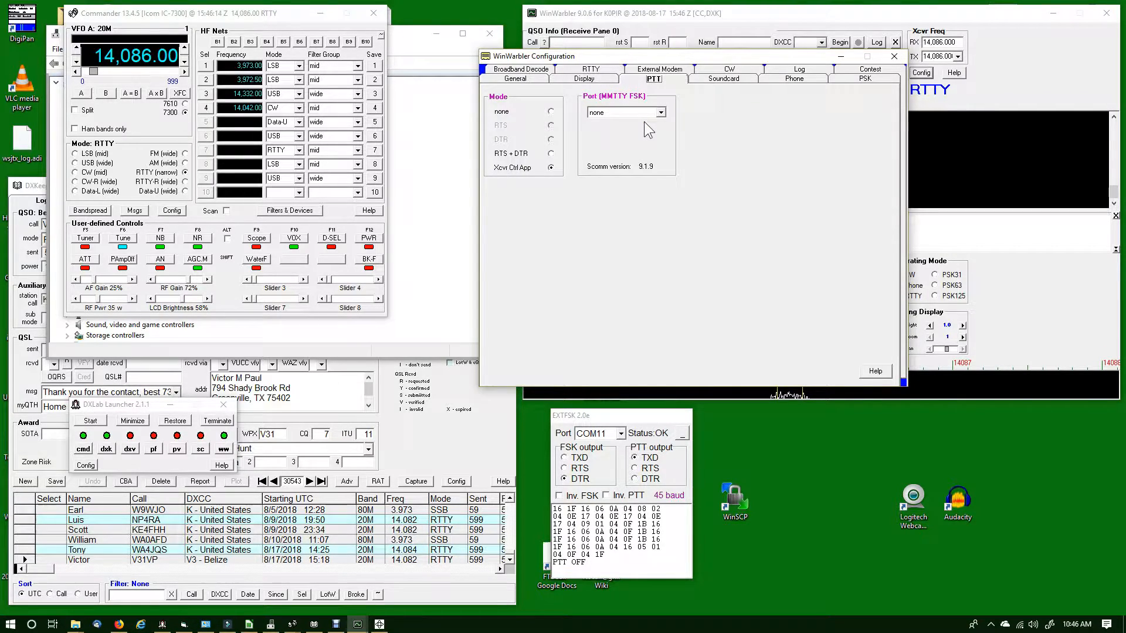
{"action": "mouse_move", "coordinate": [649, 122]}
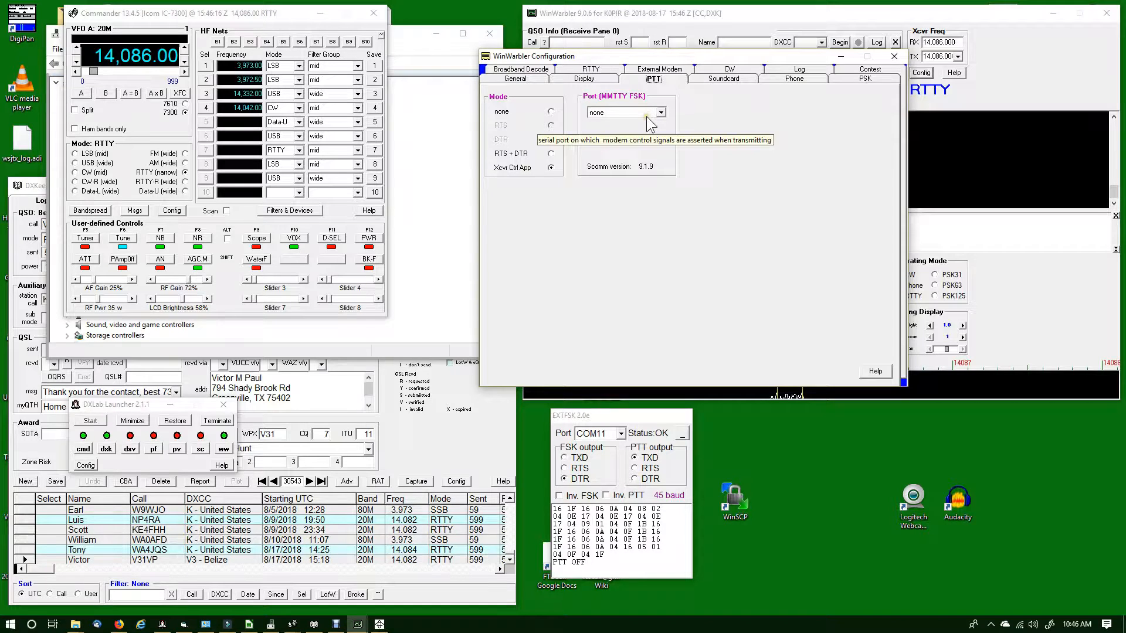
{"action": "mouse_move", "coordinate": [645, 129]}
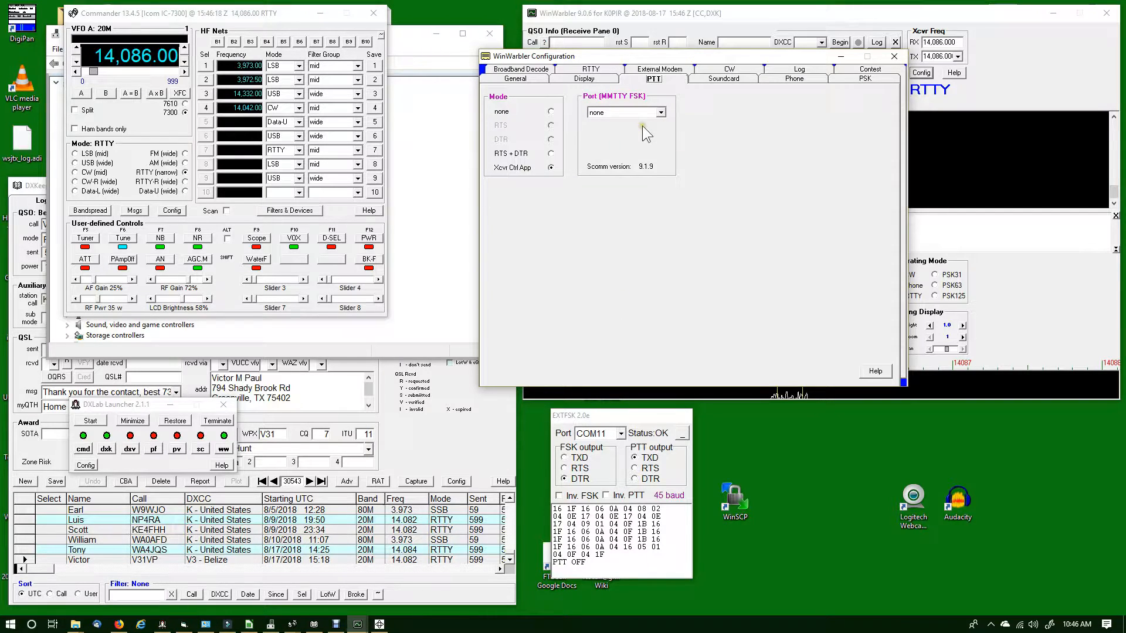
{"action": "mouse_move", "coordinate": [663, 118]}
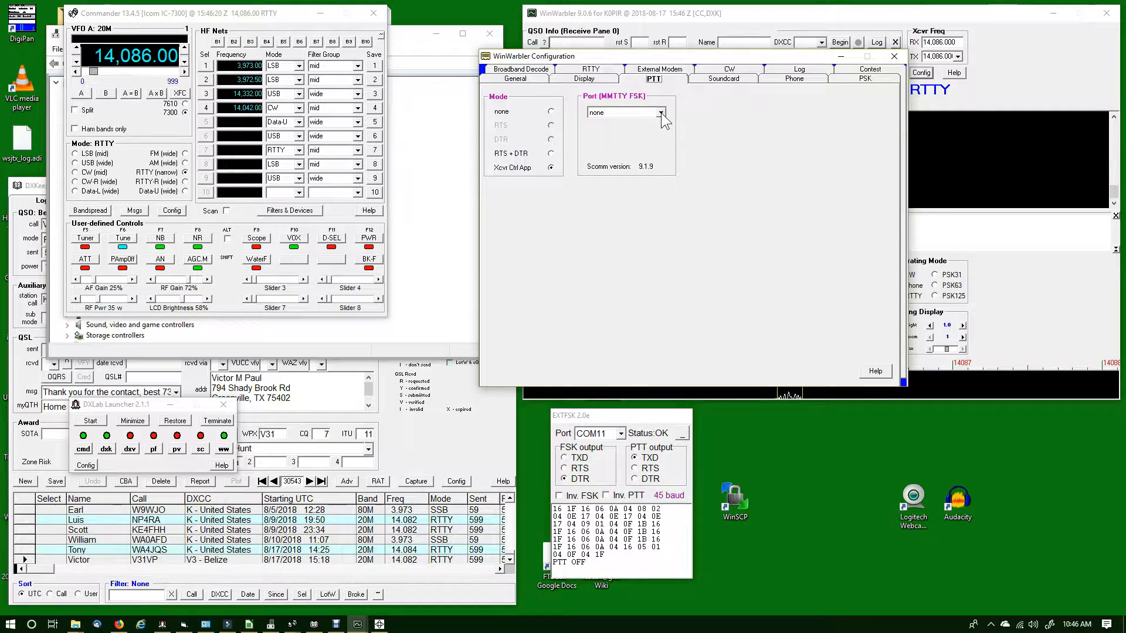
{"action": "mouse_move", "coordinate": [660, 114]}
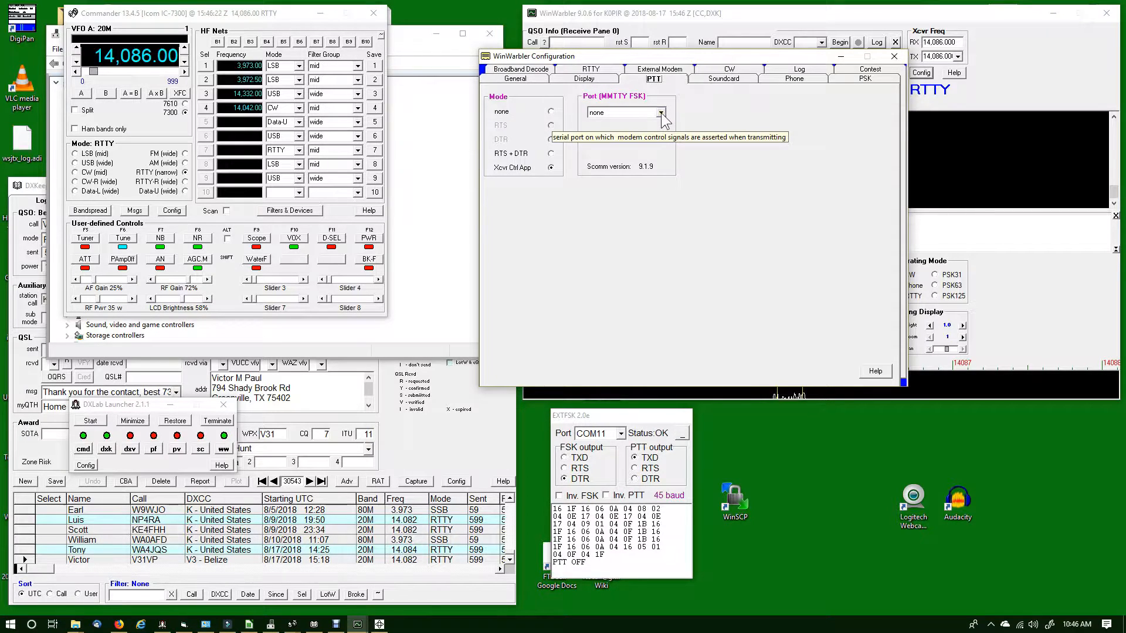
{"action": "mouse_move", "coordinate": [670, 119]}
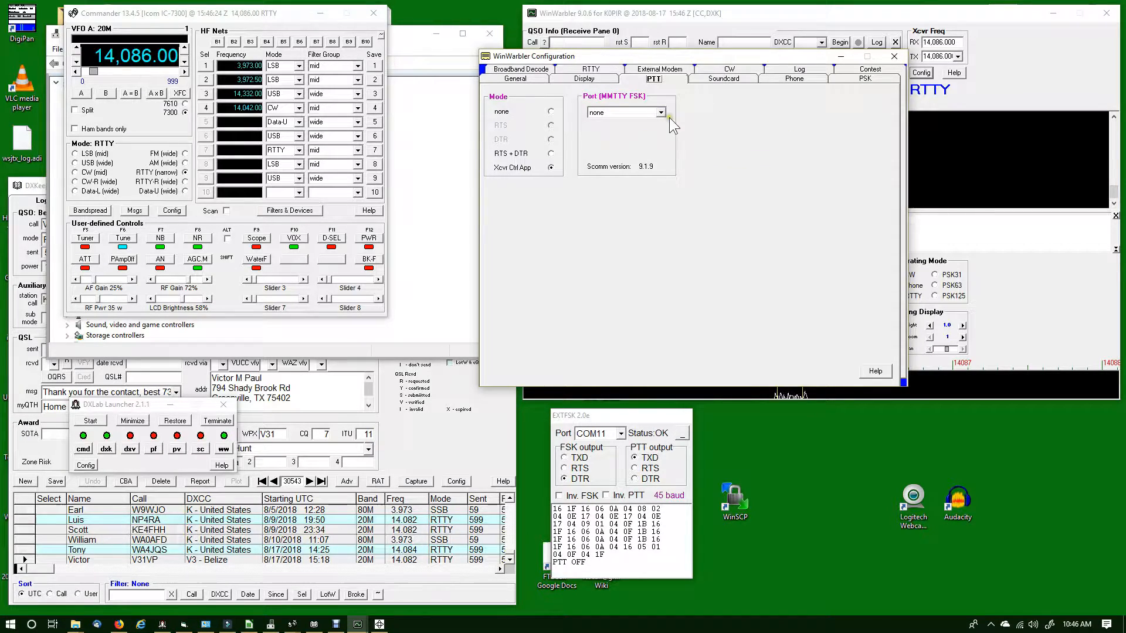
{"action": "mouse_move", "coordinate": [714, 91]}
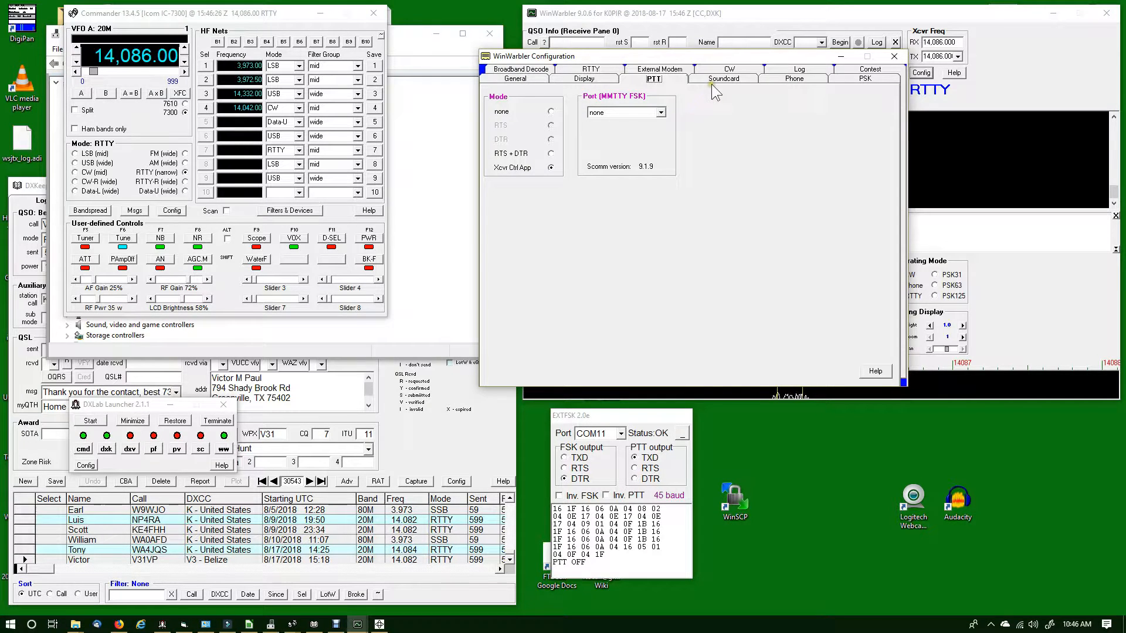
Show soundcard settings: USB Audio Codec reception, Icom 7300 codec transmission
{"action": "left_click", "coordinate": [724, 78]}
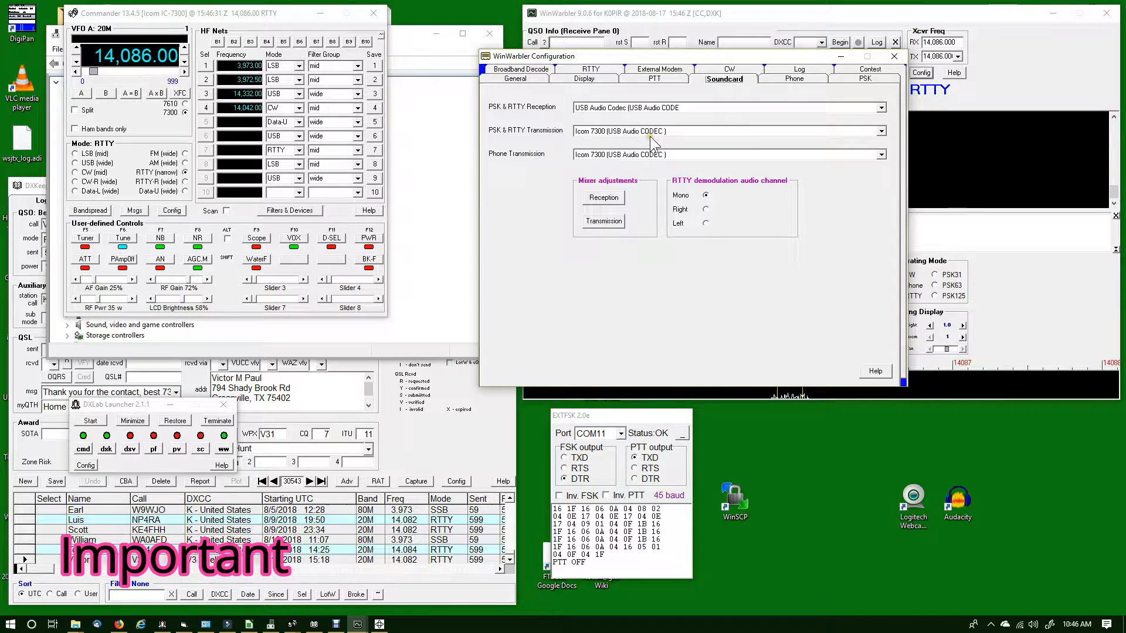
{"action": "mouse_move", "coordinate": [548, 155]}
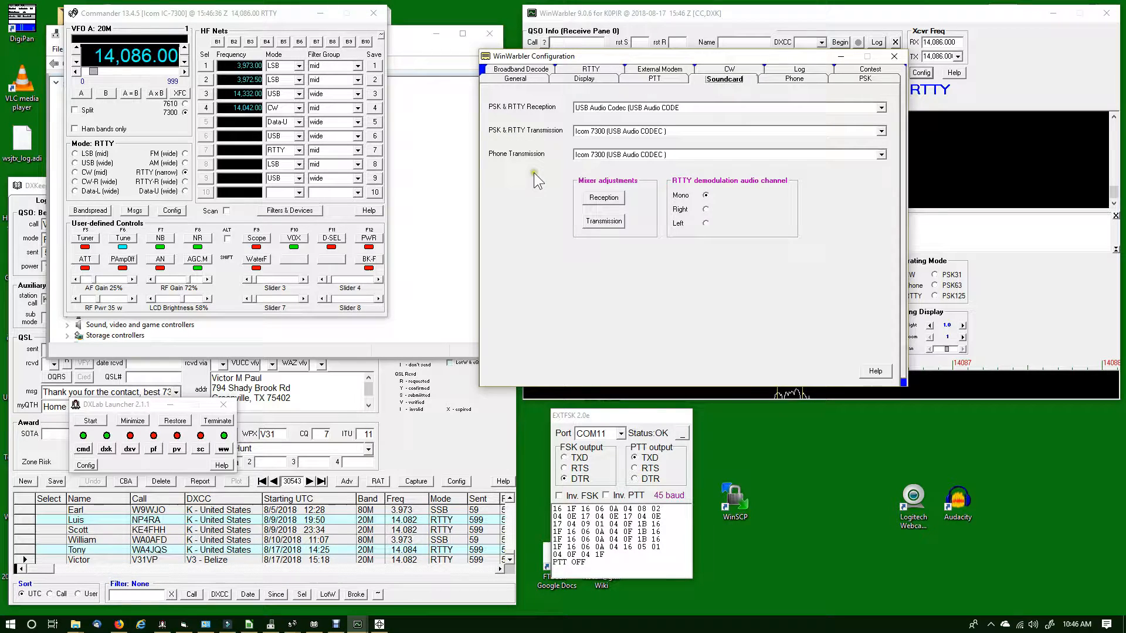
{"action": "mouse_move", "coordinate": [634, 170]}
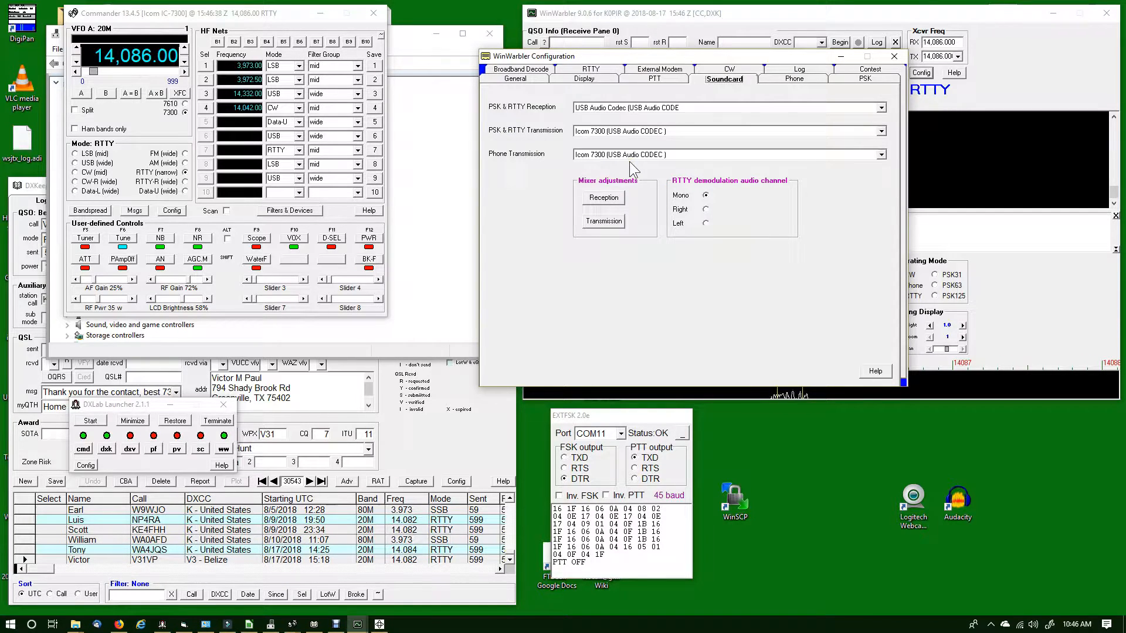
{"action": "mouse_move", "coordinate": [654, 175]}
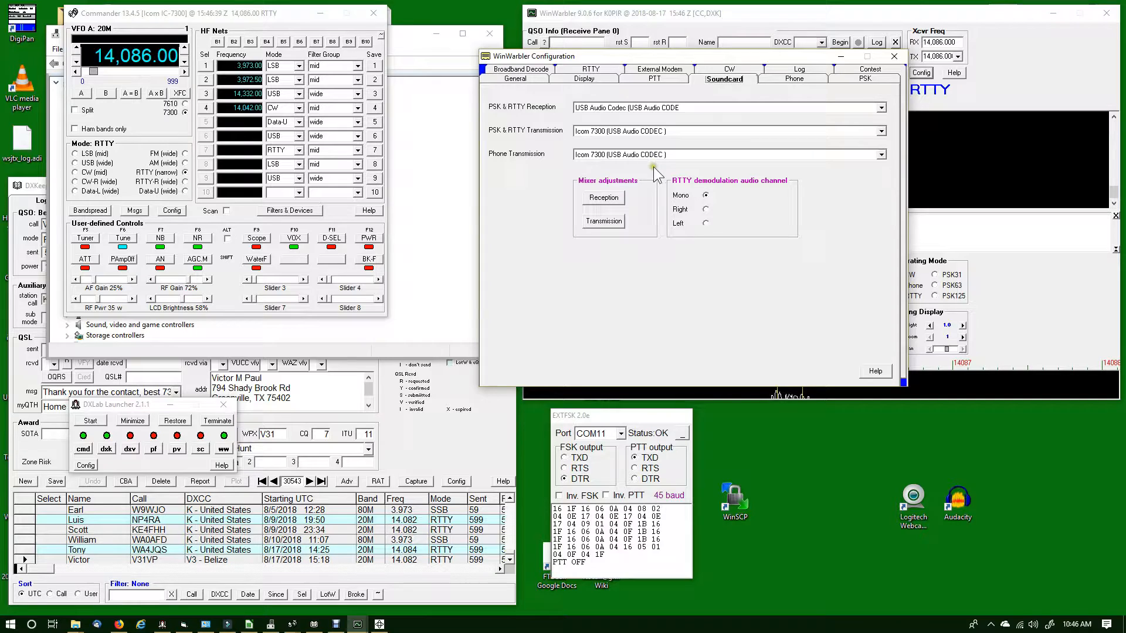
{"action": "mouse_move", "coordinate": [654, 178]}
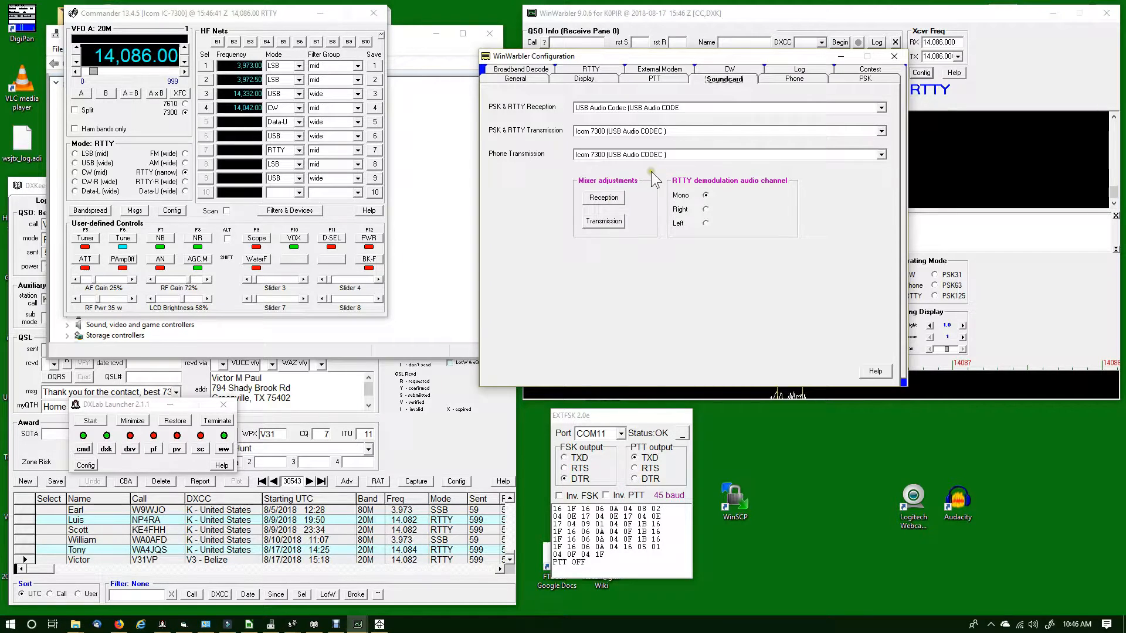
{"action": "mouse_move", "coordinate": [610, 223]}
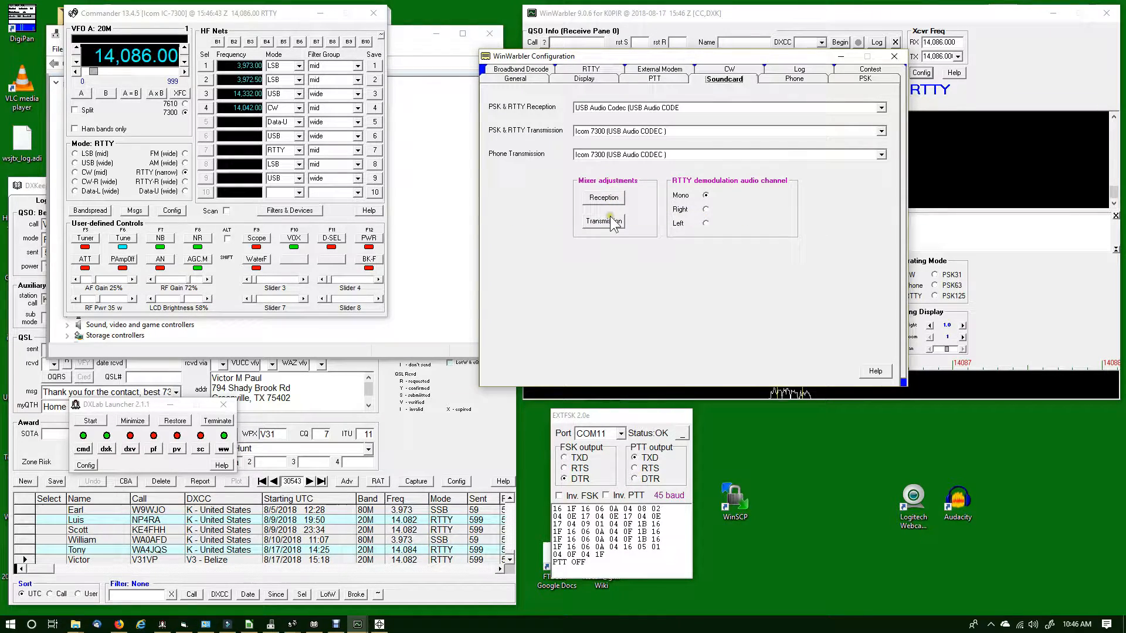
{"action": "mouse_move", "coordinate": [639, 206]}
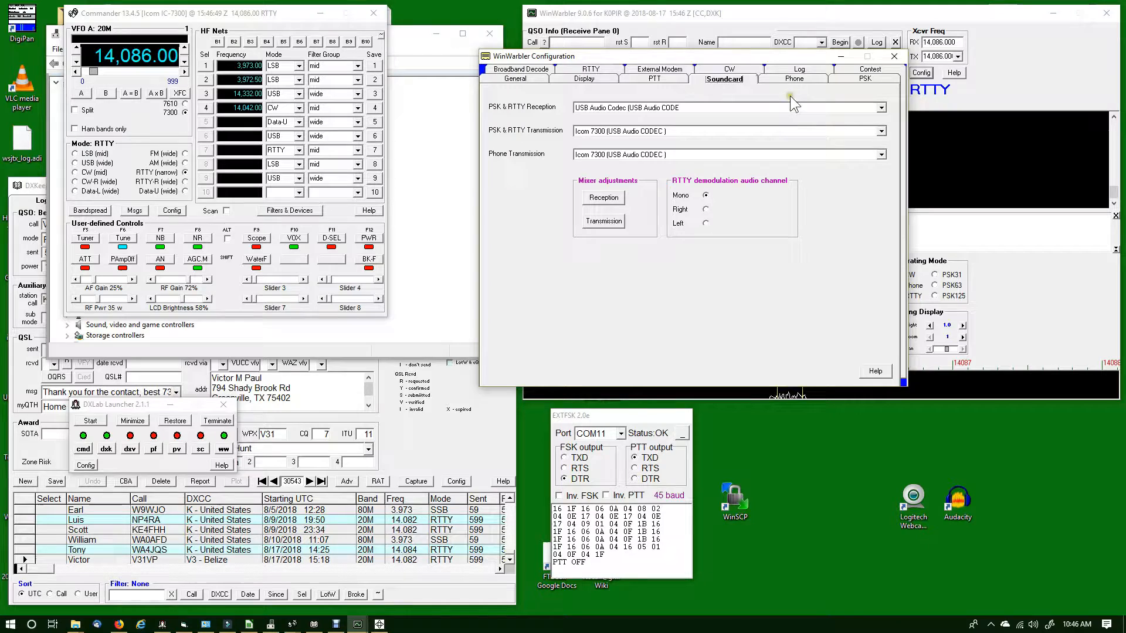
Review the Phone and PSK settings, ending on Broadband Decode
{"action": "left_click", "coordinate": [792, 78]}
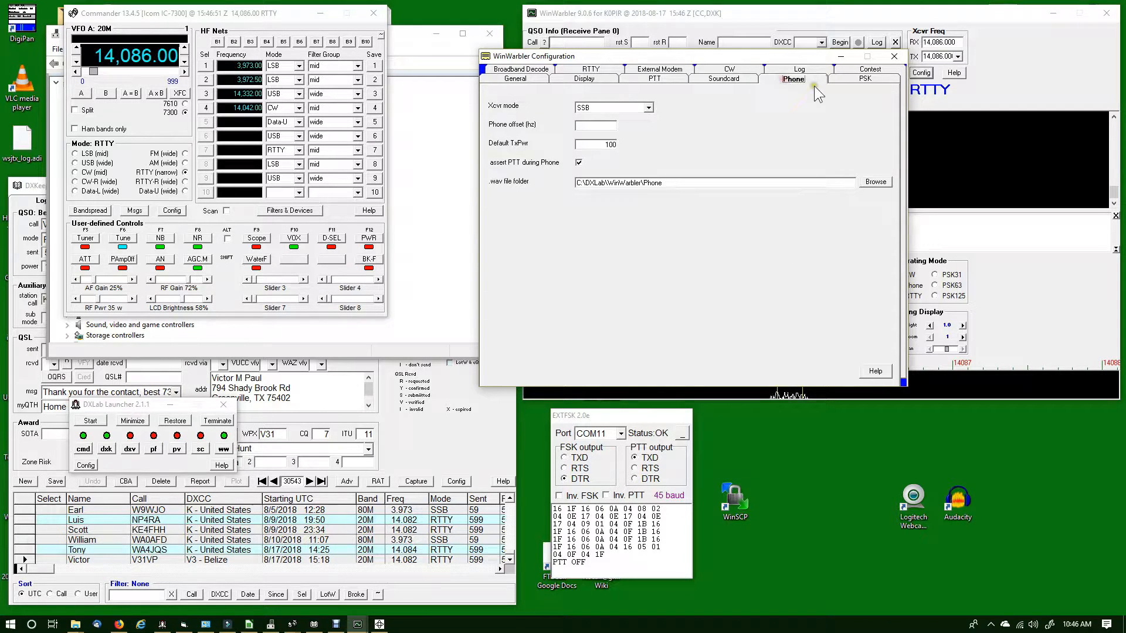
{"action": "left_click", "coordinate": [866, 78]}
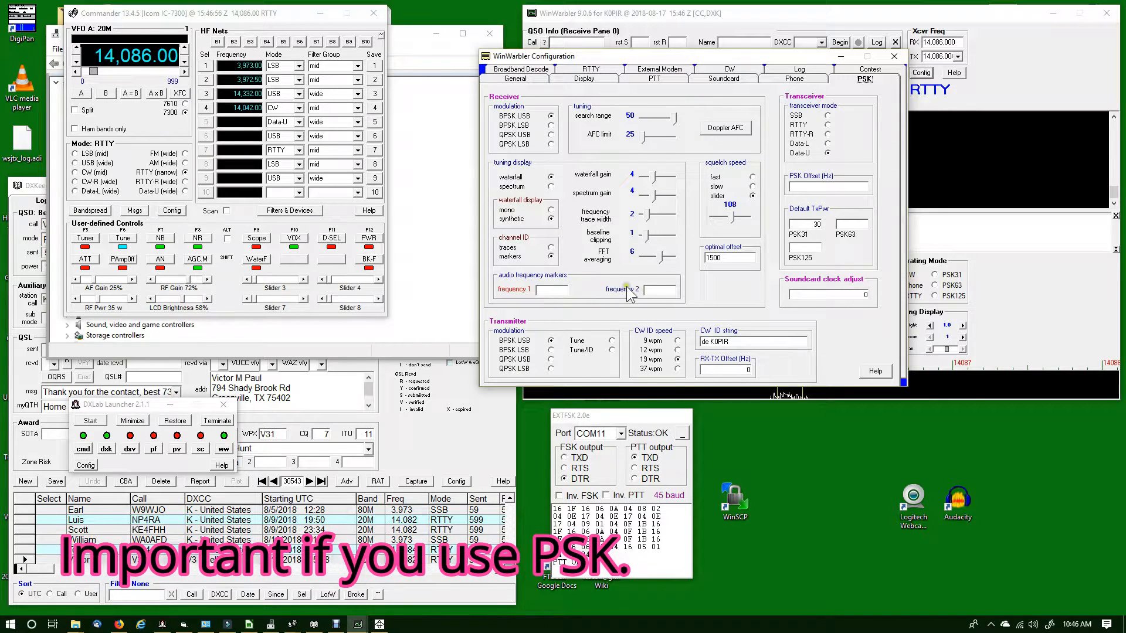
{"action": "mouse_move", "coordinate": [712, 258]}
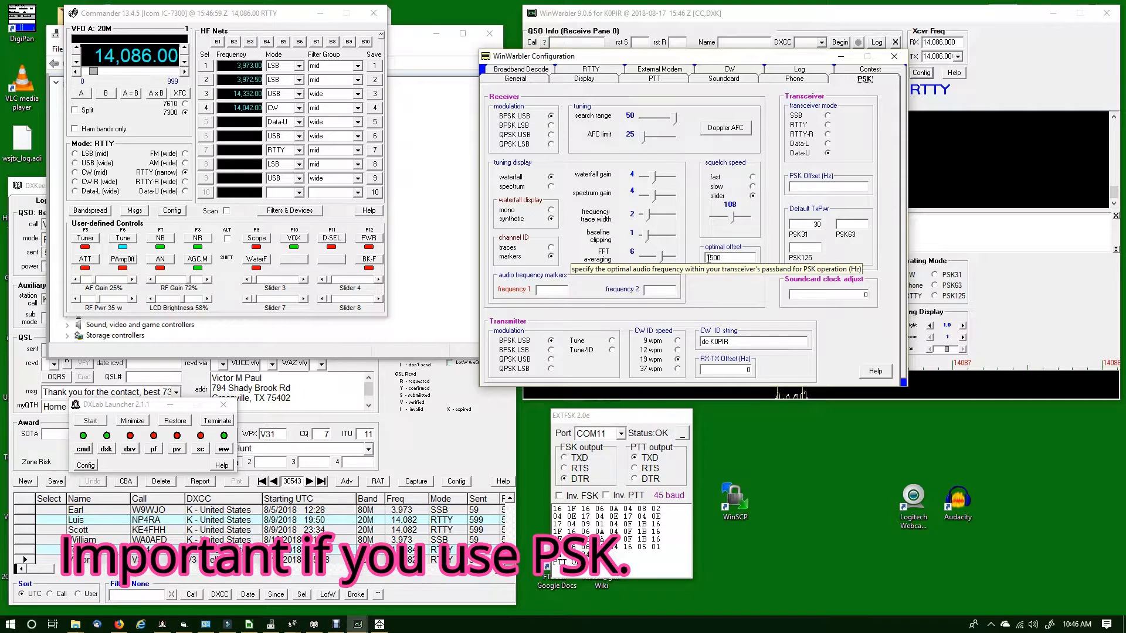
{"action": "left_click", "coordinate": [520, 70]}
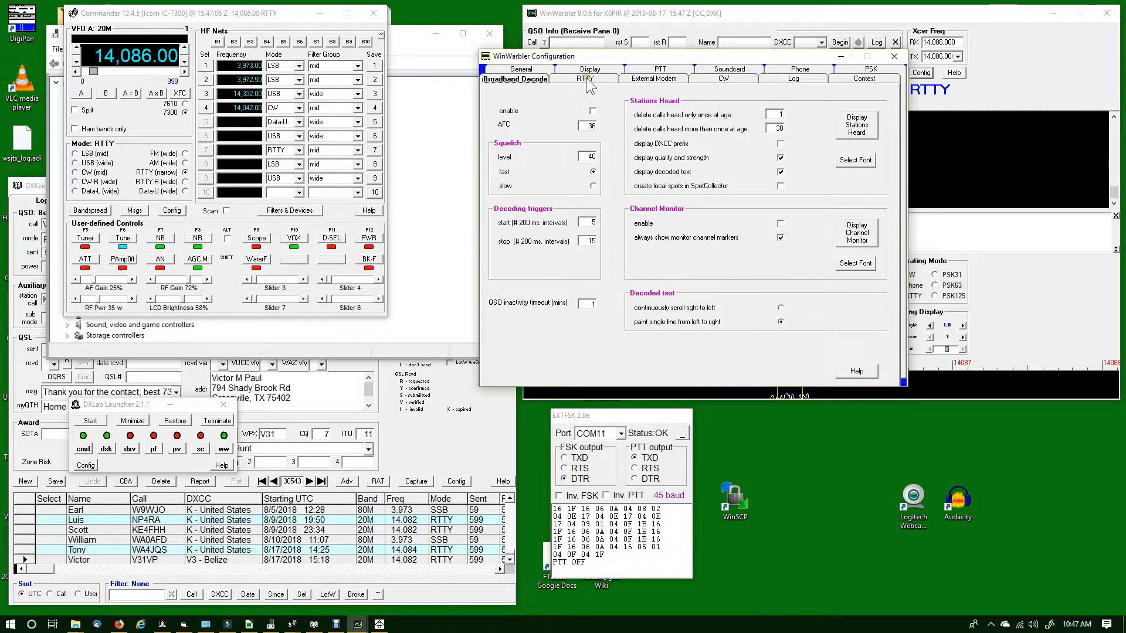
Show RTTY settings: FSK via EXTFSK64 at 45.45 baud, 170 Hz shift; shift the window left
{"action": "left_click", "coordinate": [585, 79]}
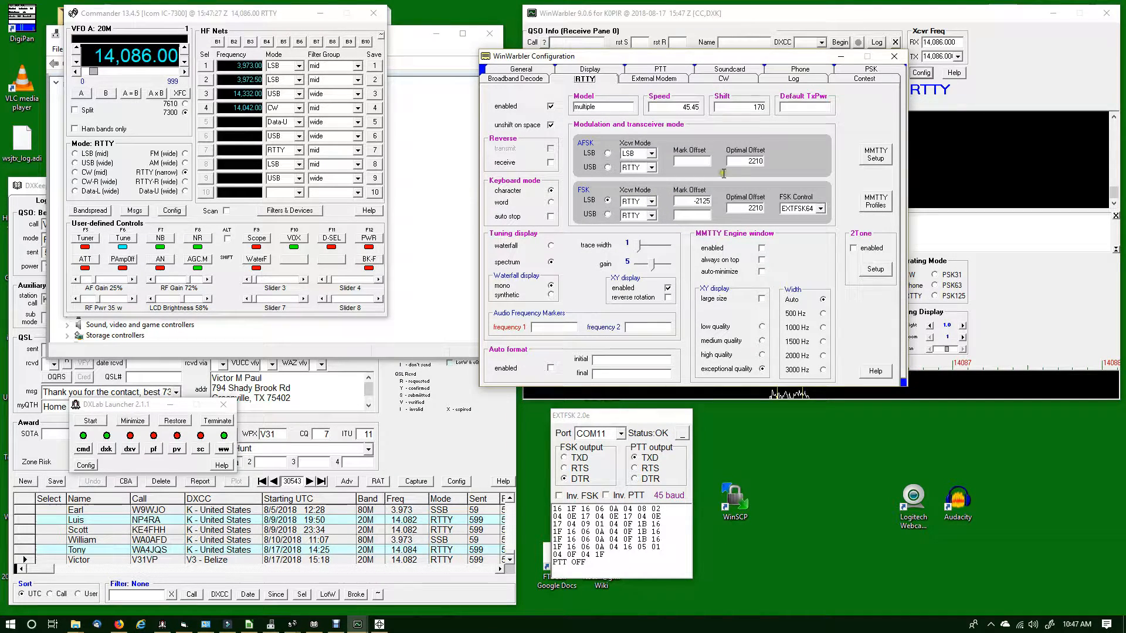
{"action": "left_click_drag", "start_coordinate": [534, 57], "coordinate": [373, 33]}
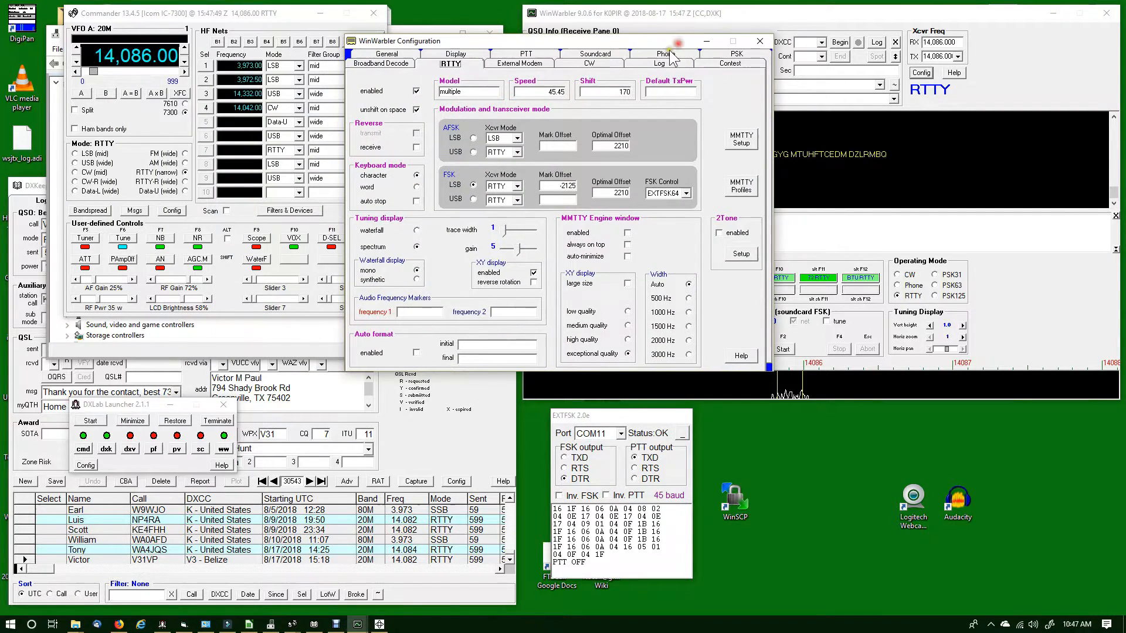
{"action": "mouse_move", "coordinate": [731, 156]}
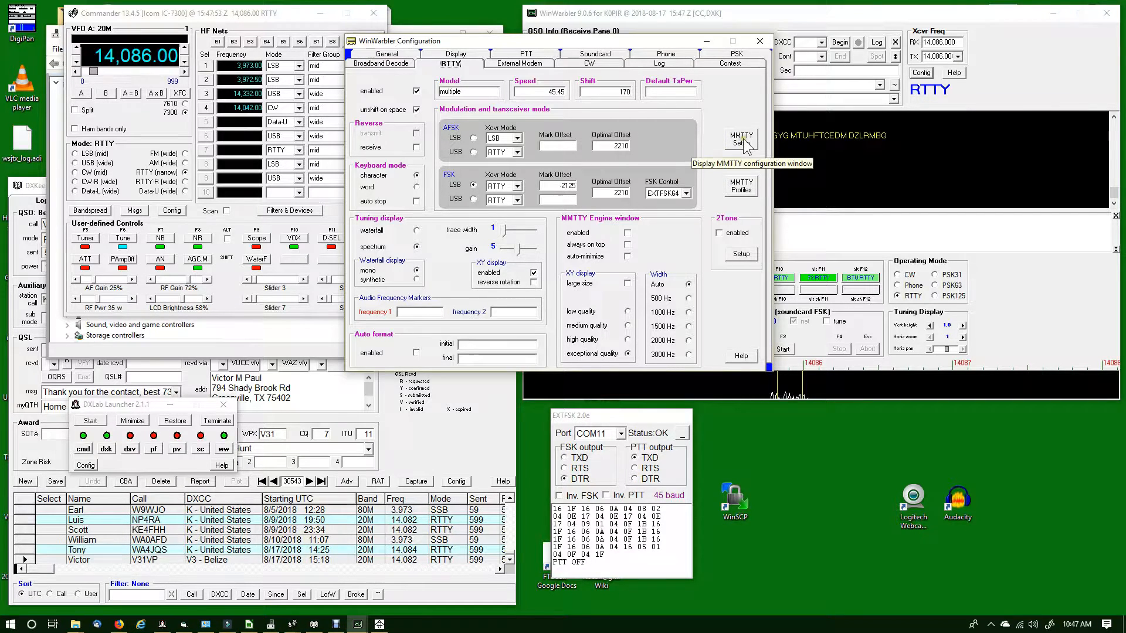
Open MMTTY Setup and step through AFC/ATC/PLL and Decode to the TX settings
{"action": "left_click", "coordinate": [740, 139]}
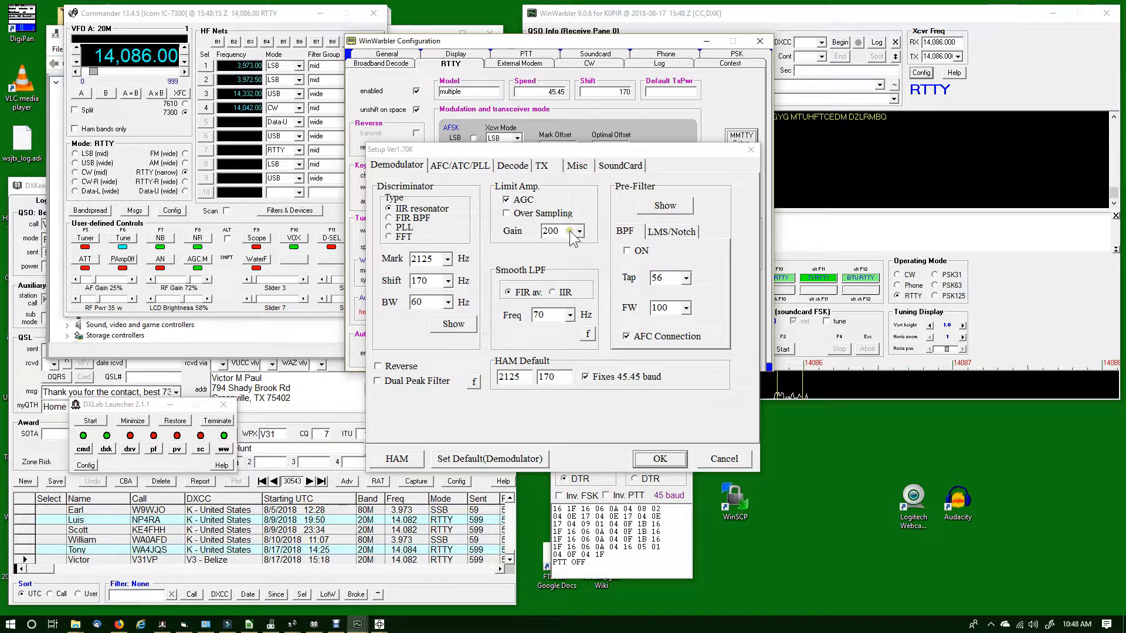
{"action": "left_click", "coordinate": [459, 166]}
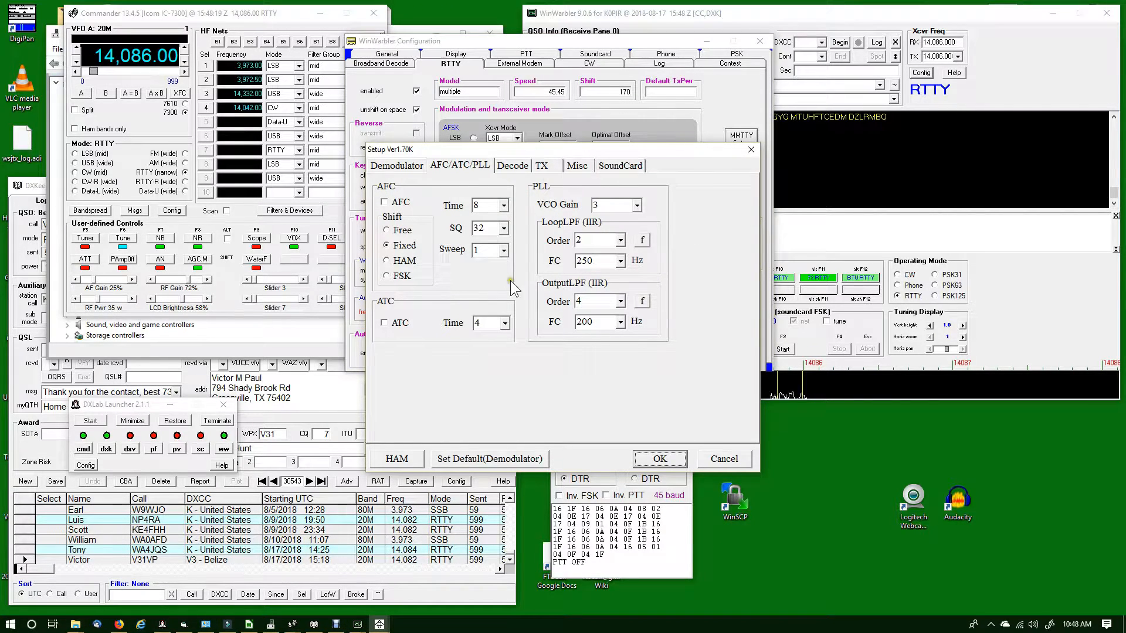
{"action": "left_click", "coordinate": [513, 165]}
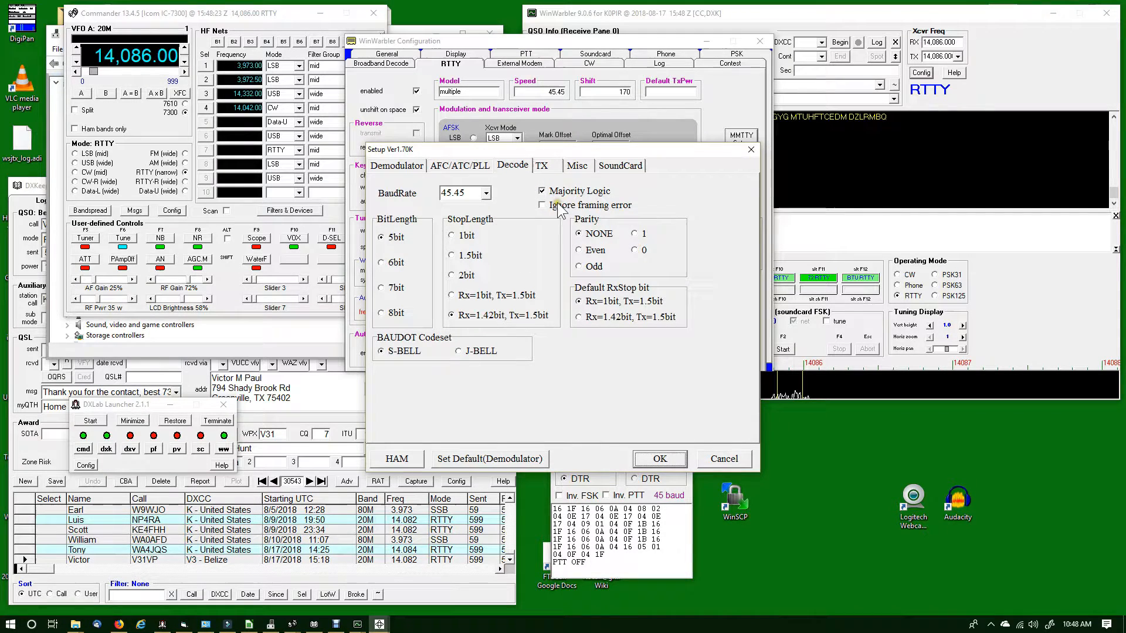
{"action": "left_click", "coordinate": [540, 165]}
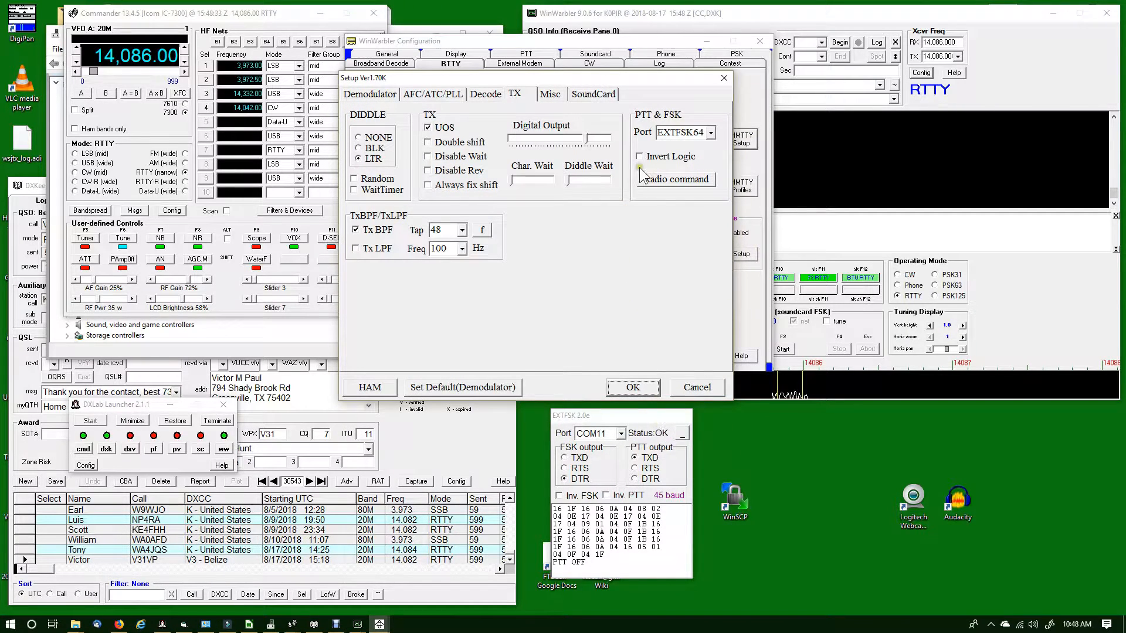
Keep EXTFSK64 as the PTT & FSK port and move to the Misc settings
{"action": "left_click", "coordinate": [710, 133]}
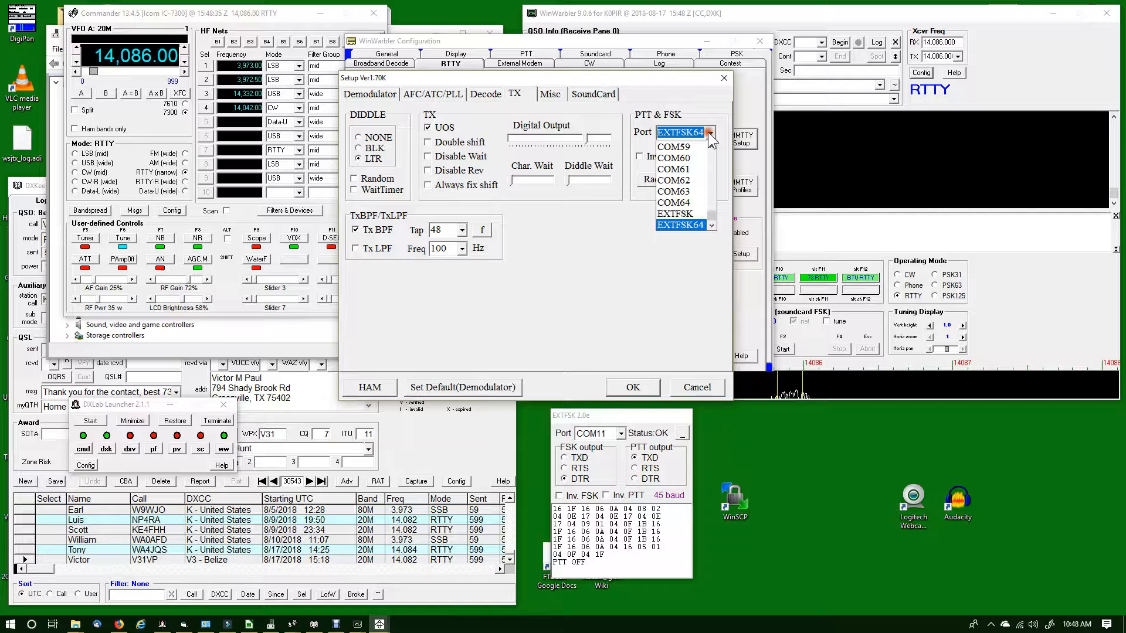
{"action": "mouse_move", "coordinate": [718, 101]}
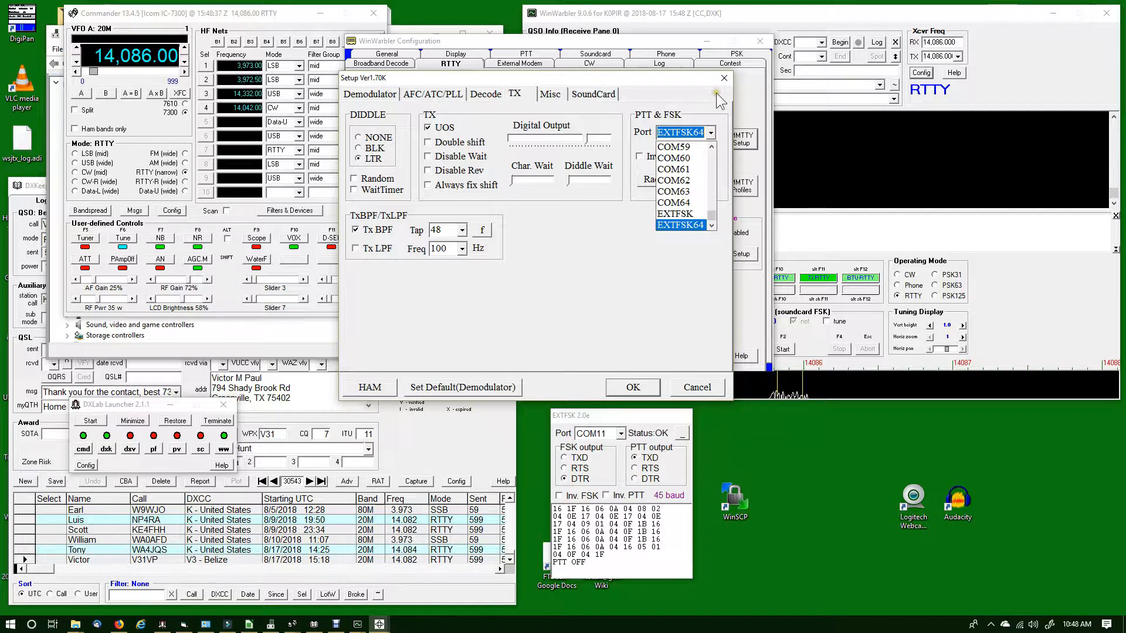
{"action": "left_click", "coordinate": [679, 225]}
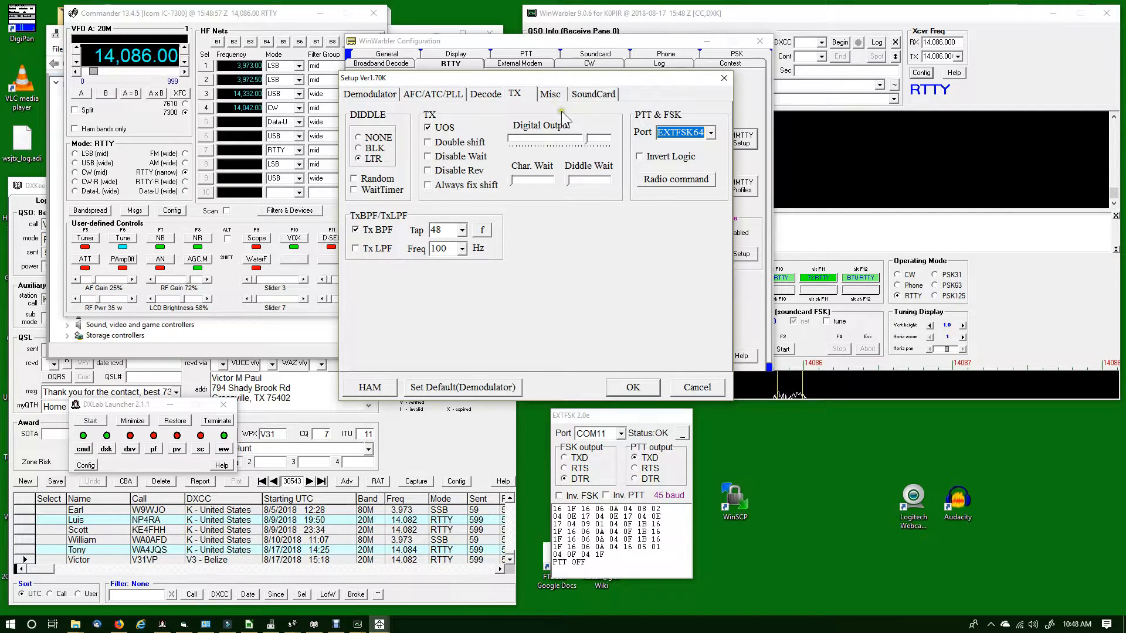
{"action": "left_click", "coordinate": [550, 93]}
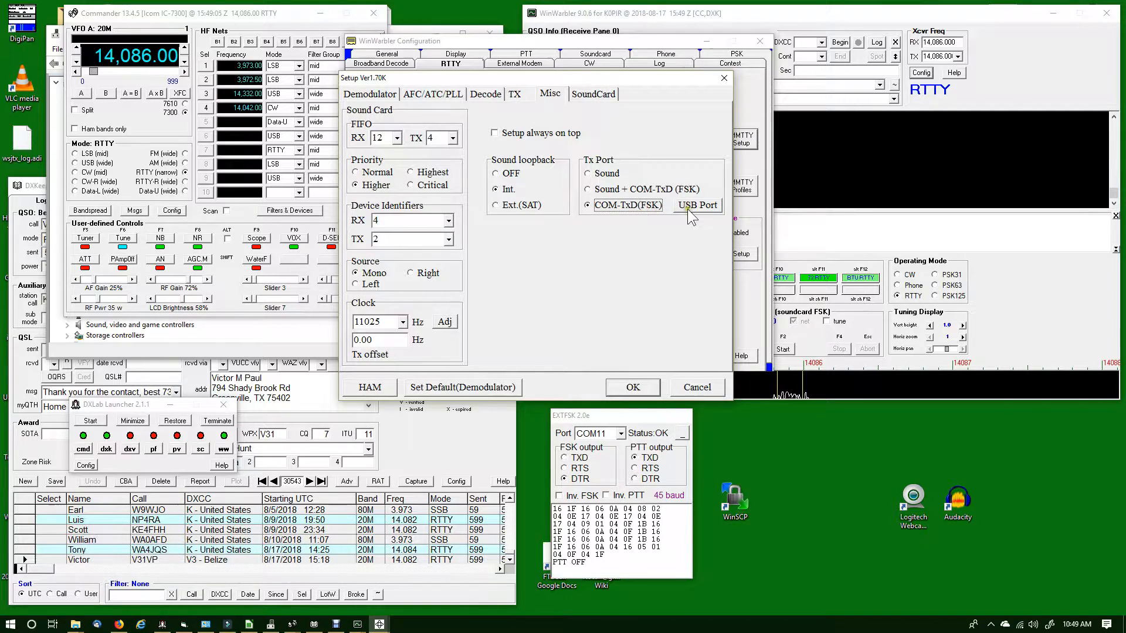
Keep the USB Port Option on A: Normal processing and move on to the SoundCard device settings
{"action": "left_click", "coordinate": [695, 204]}
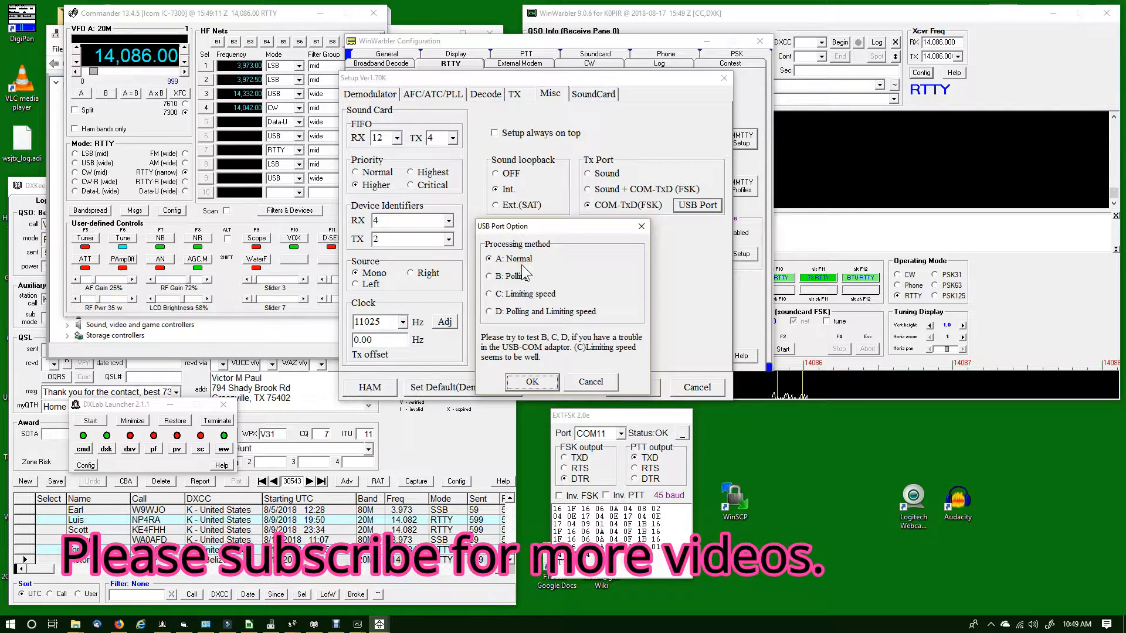
{"action": "left_click", "coordinate": [530, 381]}
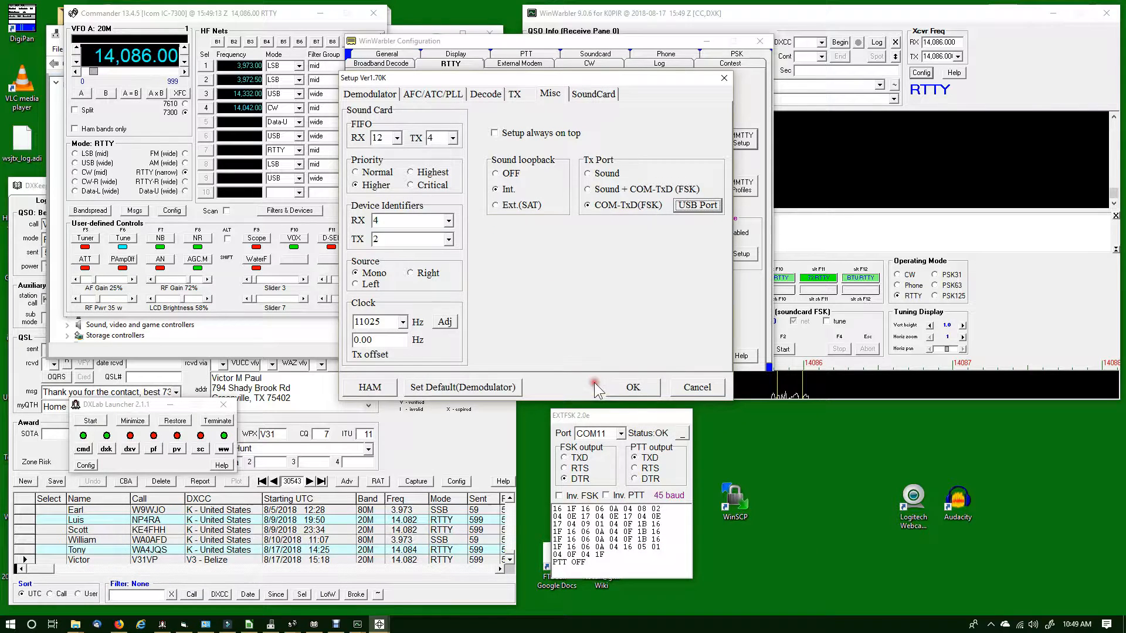
{"action": "left_click", "coordinate": [593, 94]}
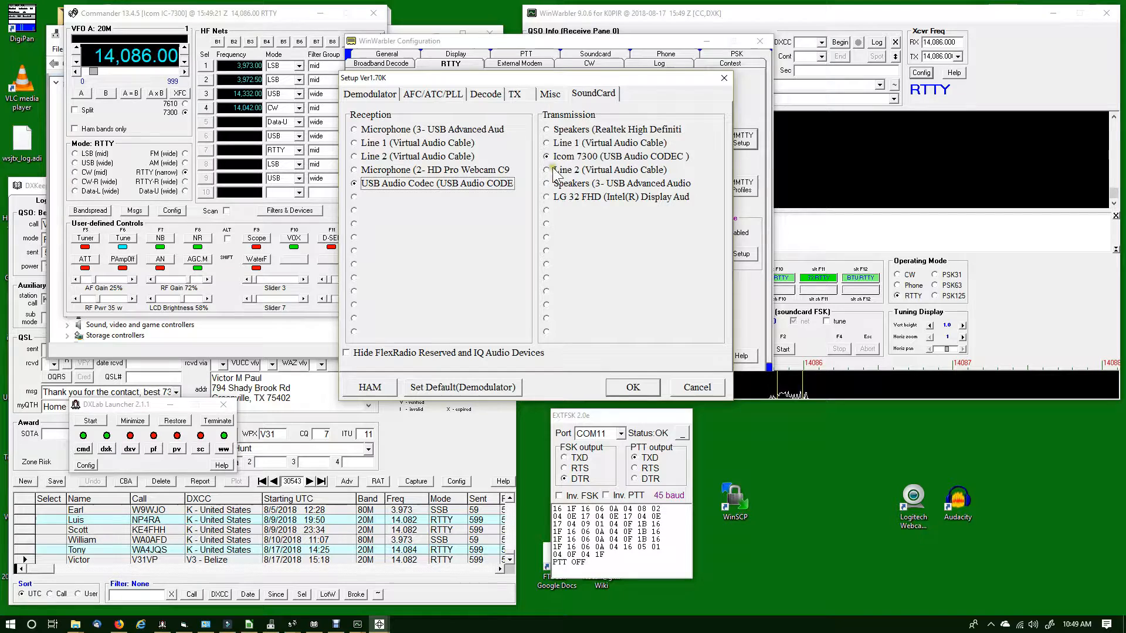
{"action": "mouse_move", "coordinate": [568, 237]}
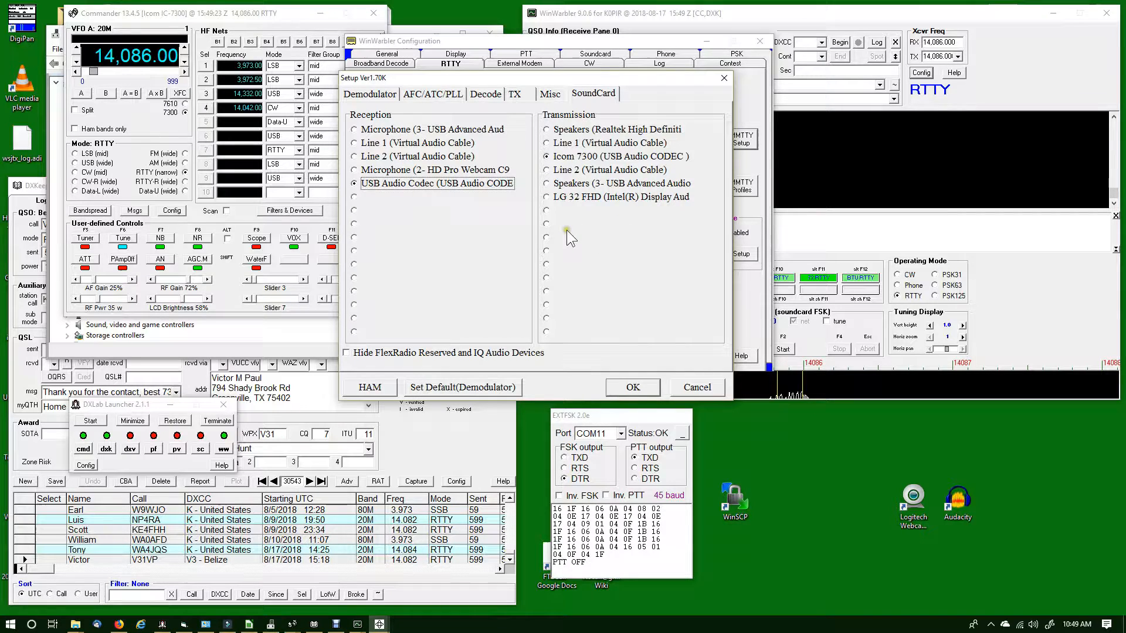
{"action": "mouse_move", "coordinate": [545, 233]}
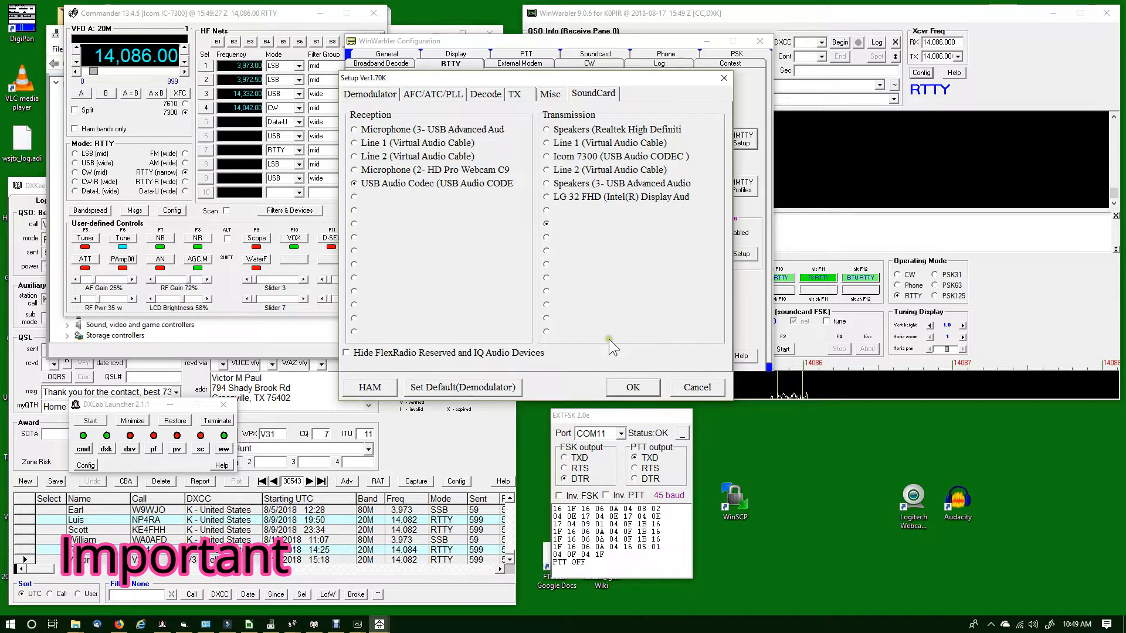
{"action": "mouse_move", "coordinate": [602, 427]}
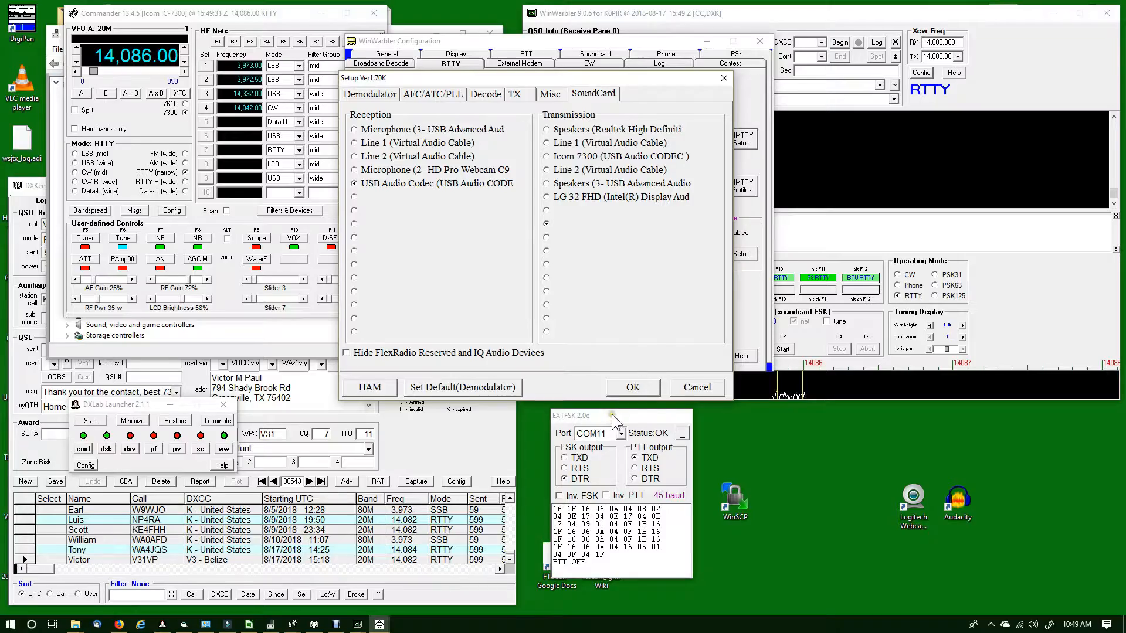
Set Reception to USB Audio Codec and Transmission to Icom 7300 (USB Audio CODEC)
{"action": "left_click", "coordinate": [630, 387]}
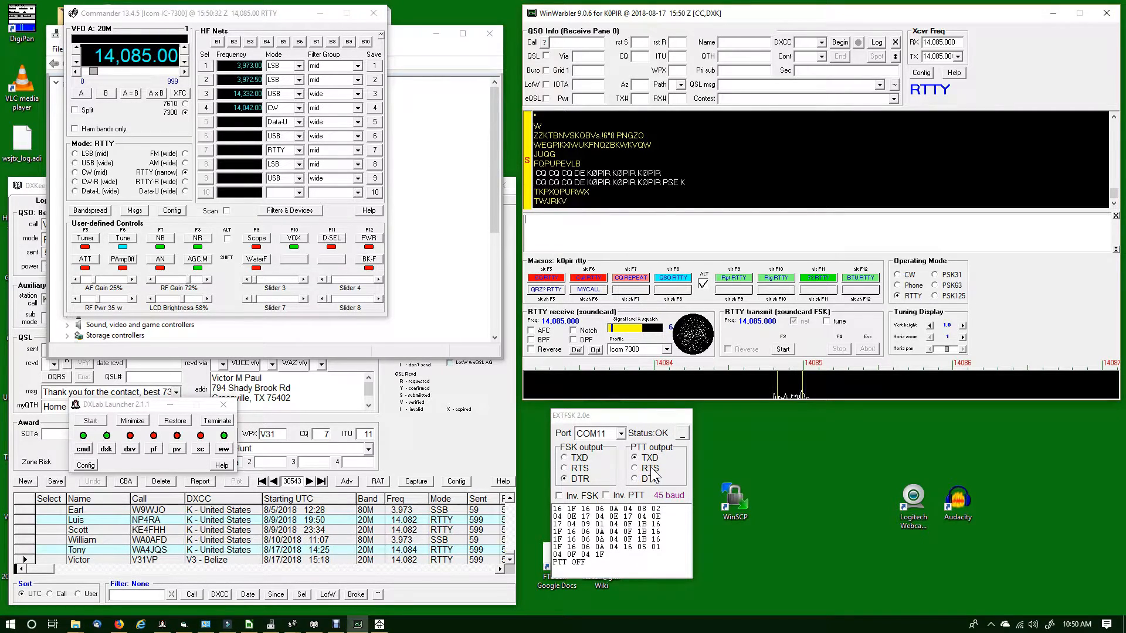
Send a RTTY CQ call on 14.085 MHz with the CQ macro button
{"action": "left_click", "coordinate": [545, 288]}
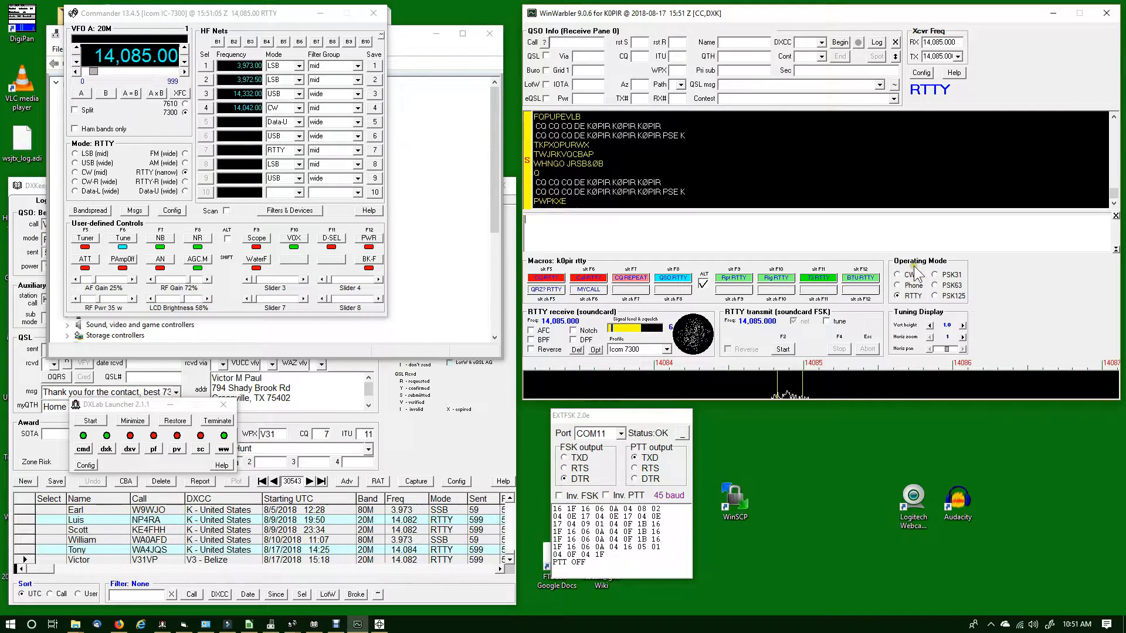
{"action": "mouse_move", "coordinate": [912, 296]}
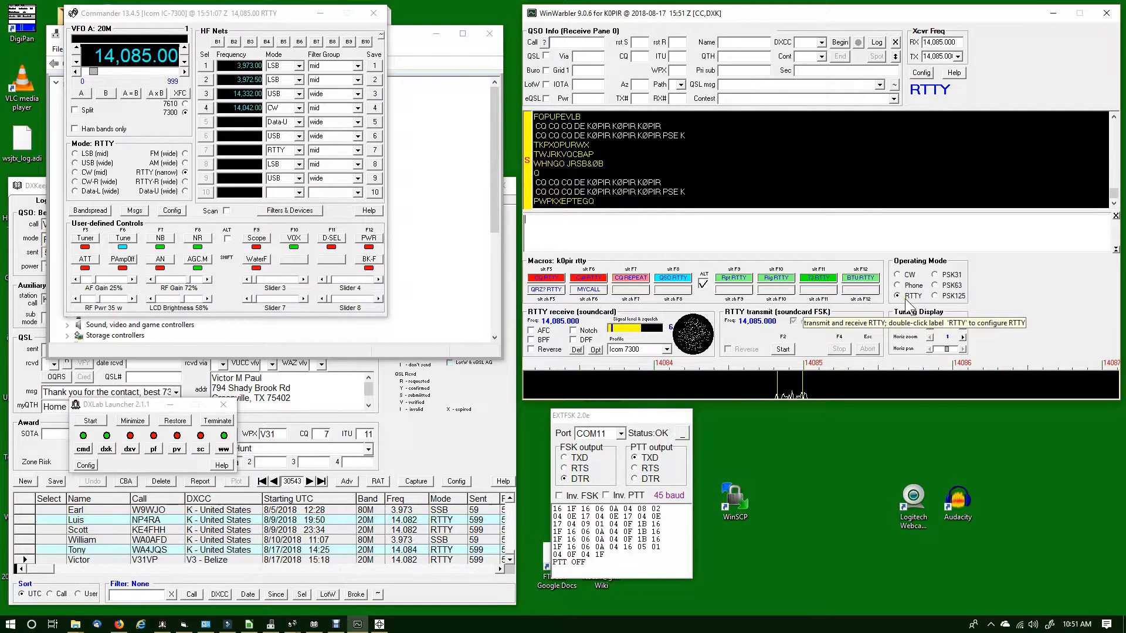